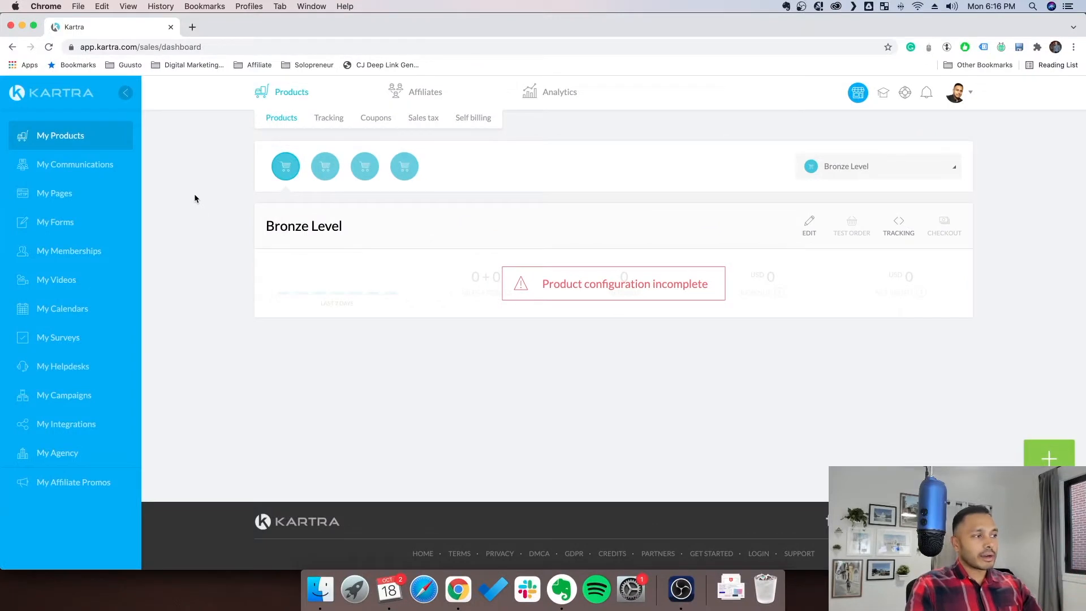
mouse_move(244, 212)
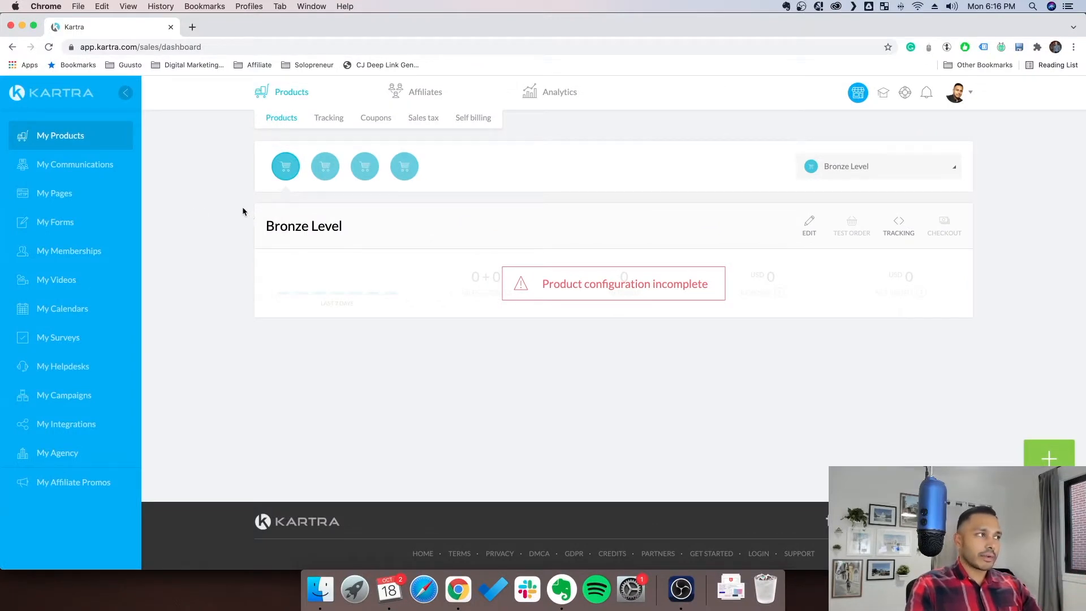
mouse_move(60, 135)
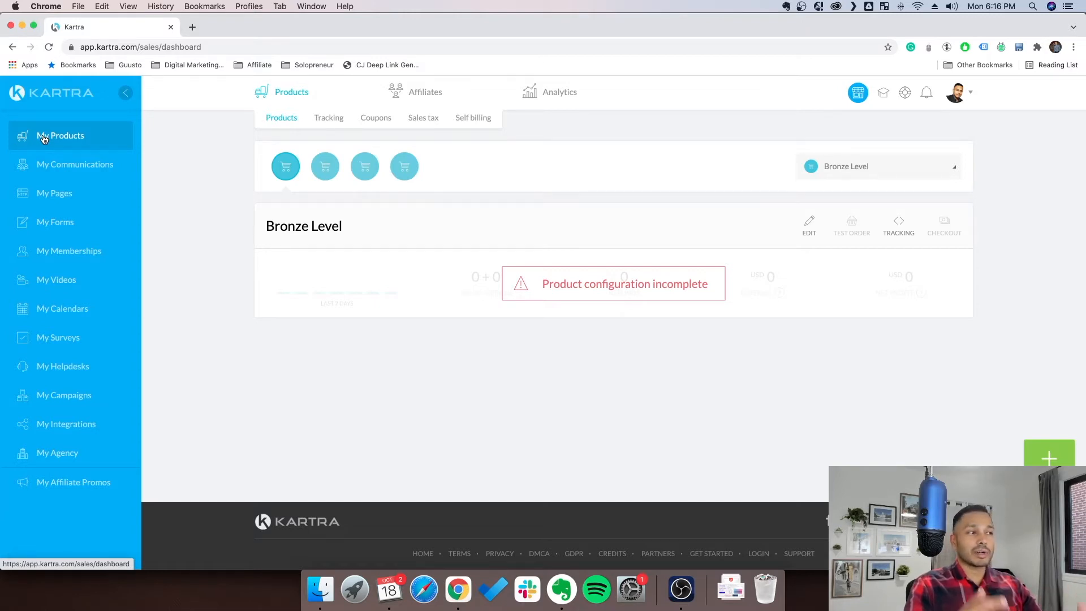
mouse_move(372, 144)
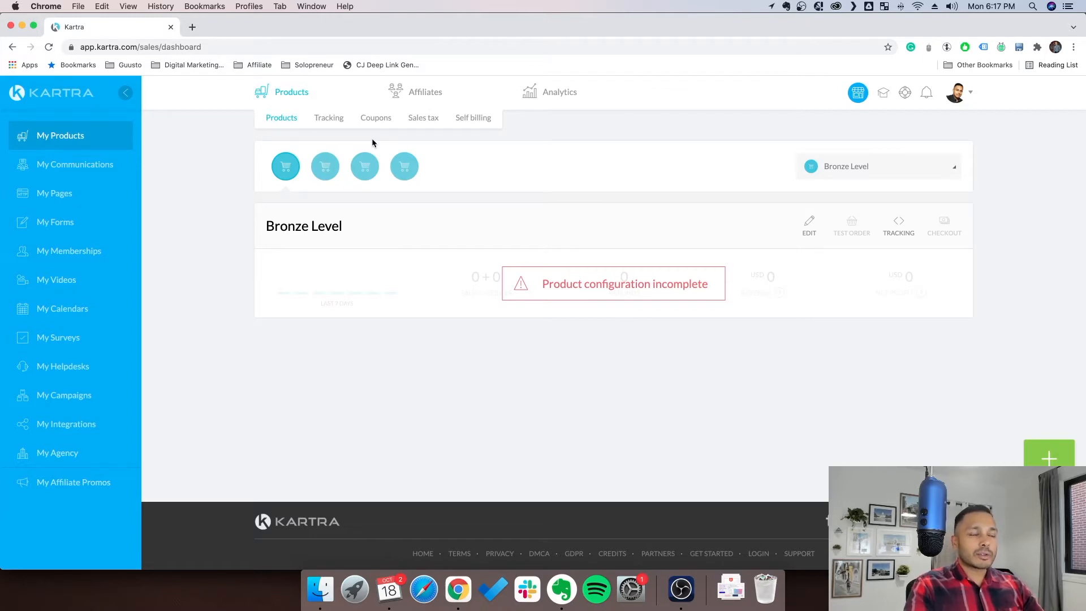
Step: From the leads list in My Communications, start importing new contacts
left_click(75, 164)
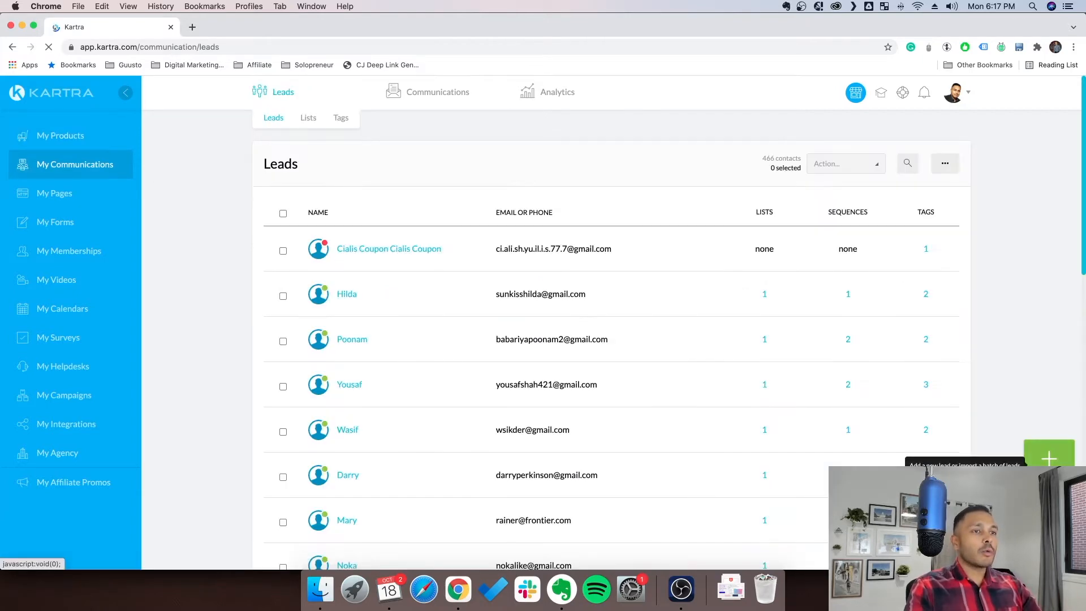
left_click(1047, 458)
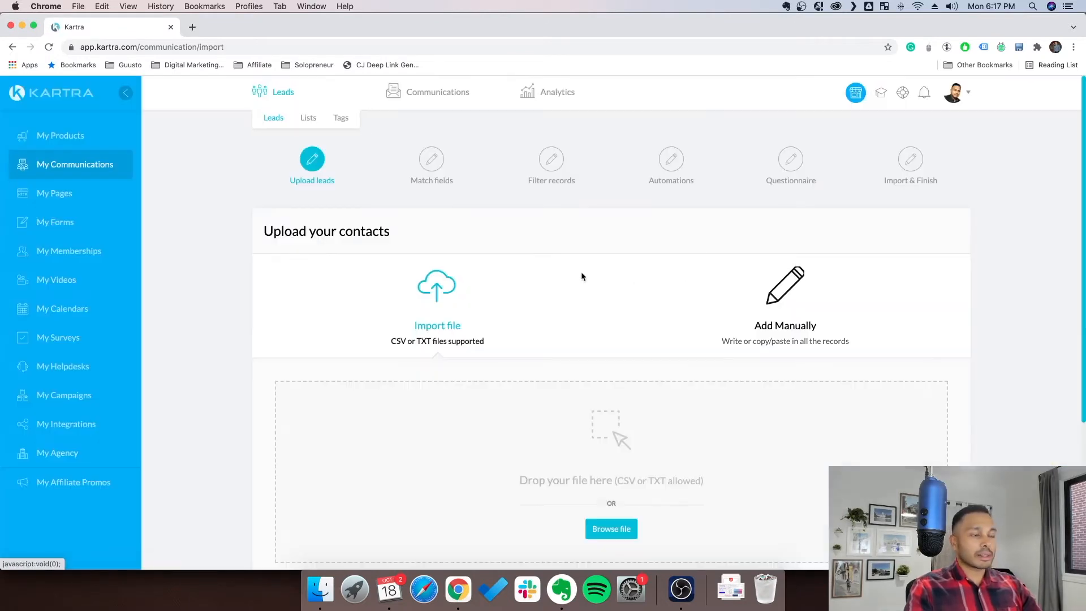
mouse_move(401, 347)
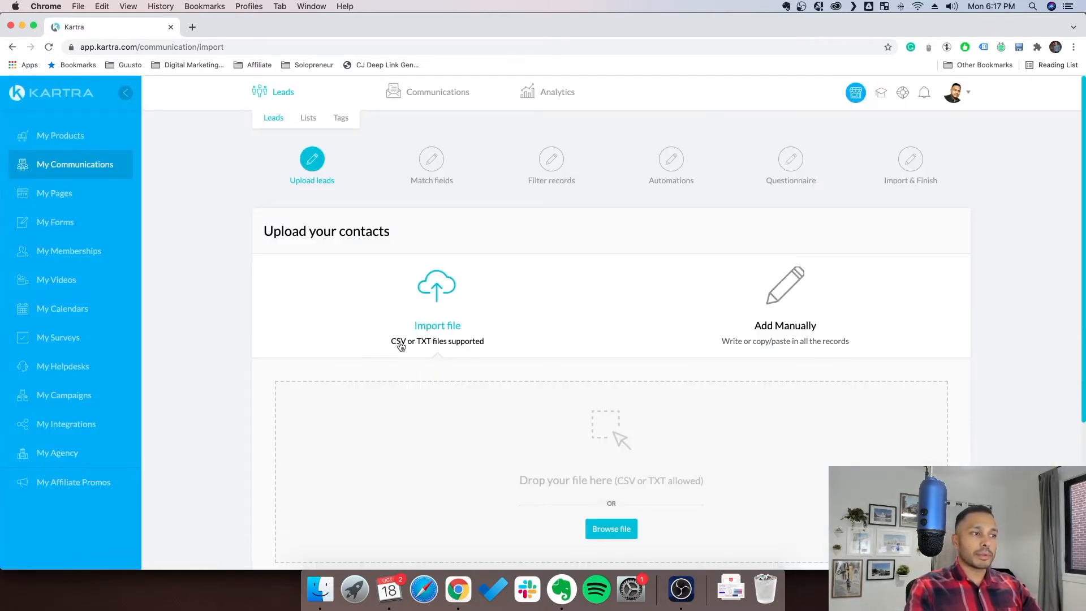
mouse_move(704, 341)
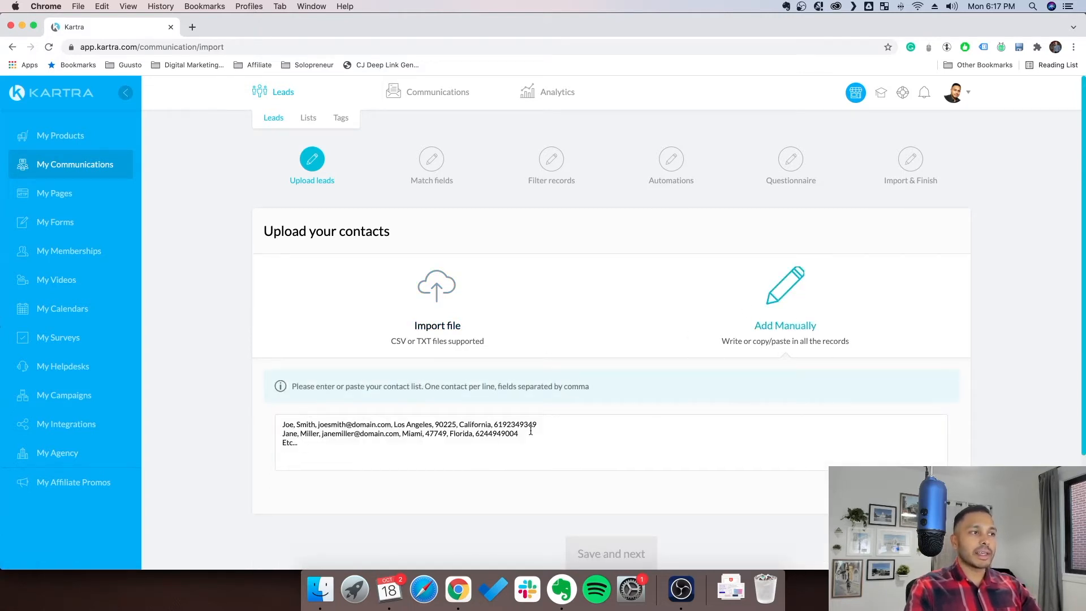
mouse_move(648, 388)
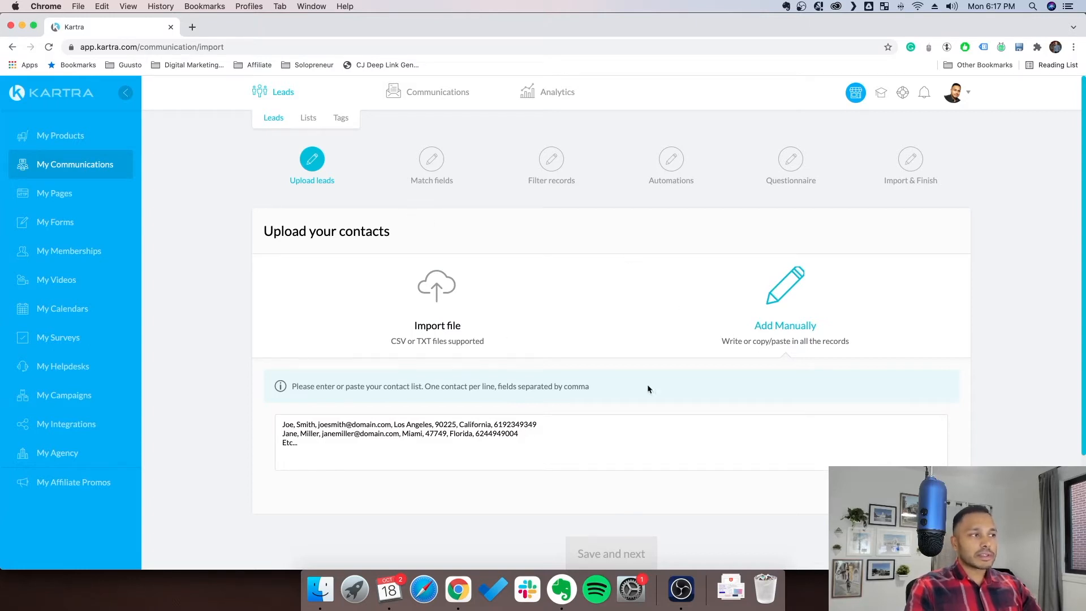
mouse_move(491, 358)
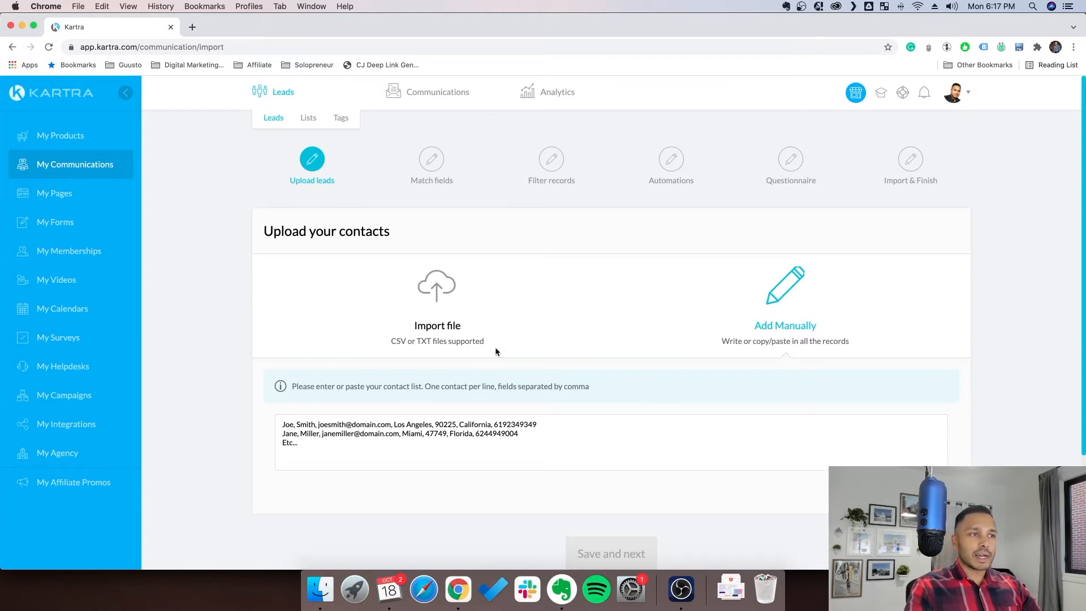
mouse_move(681, 589)
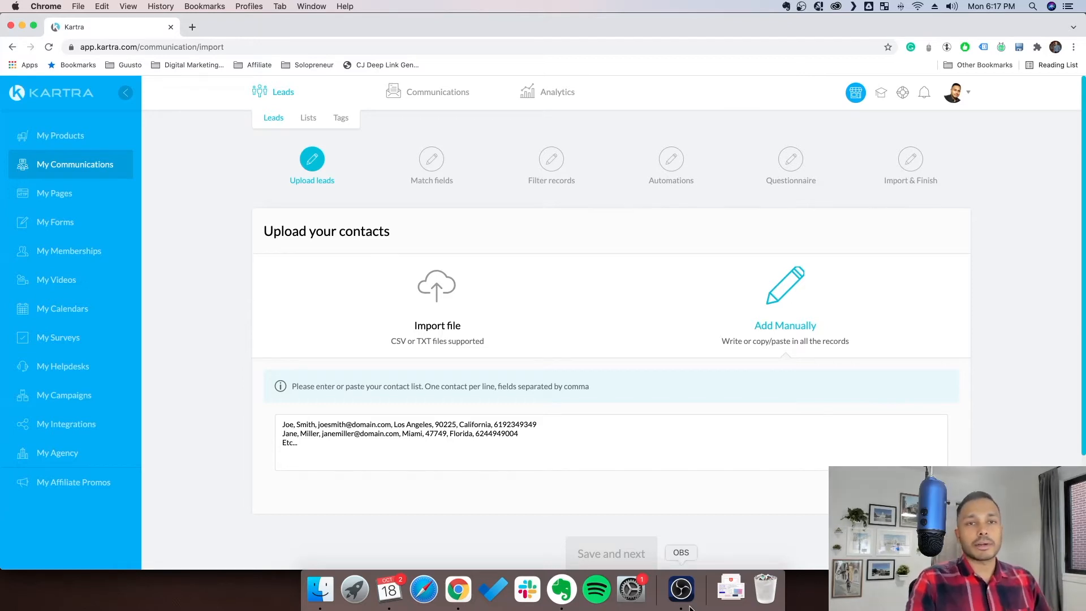
mouse_move(729, 591)
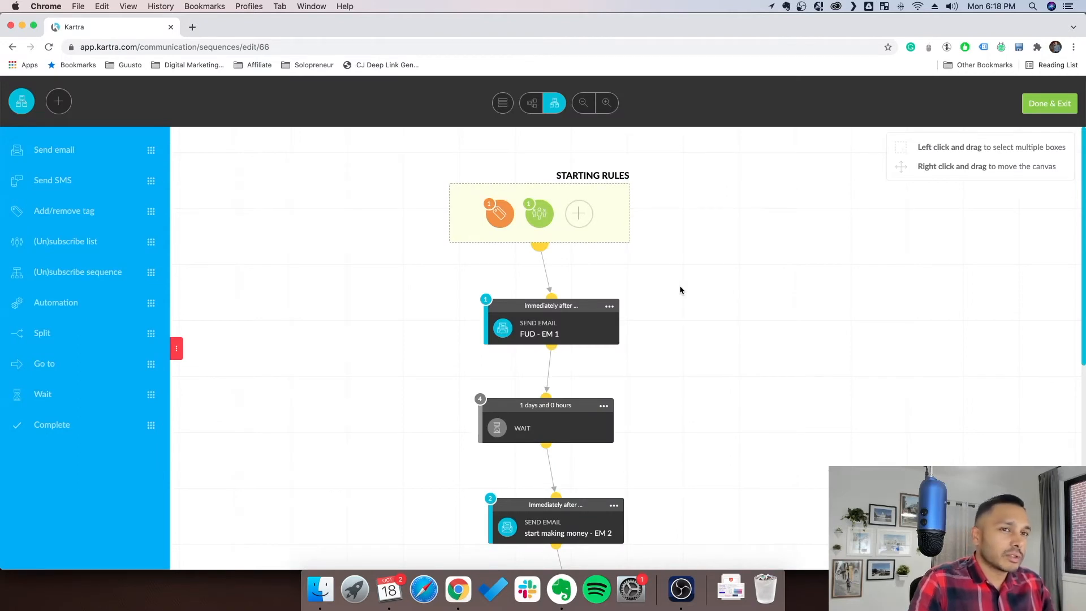
mouse_move(652, 278)
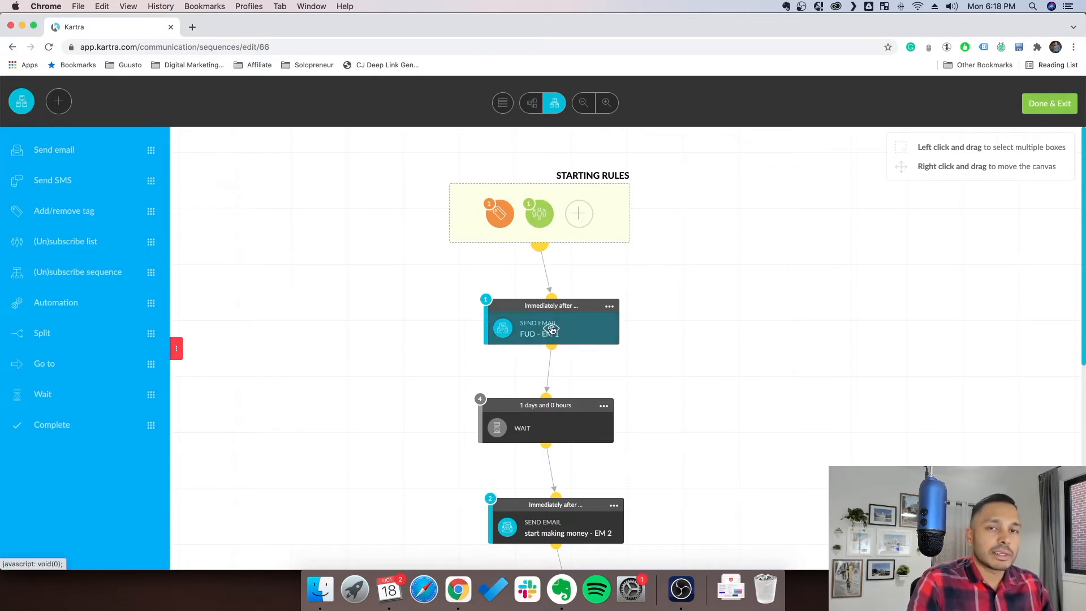
mouse_move(360, 317)
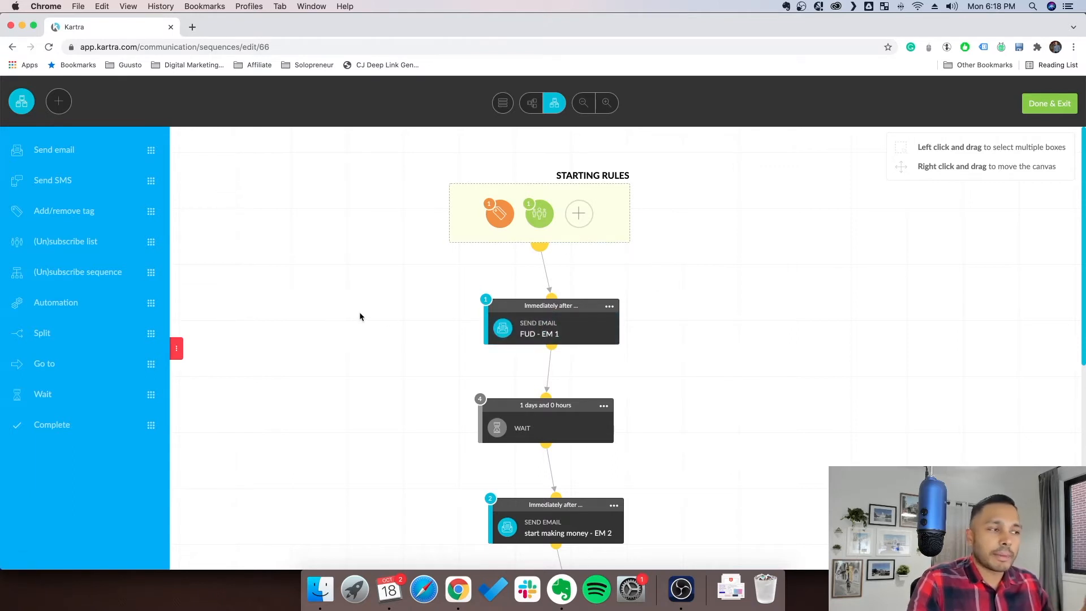
mouse_move(414, 313)
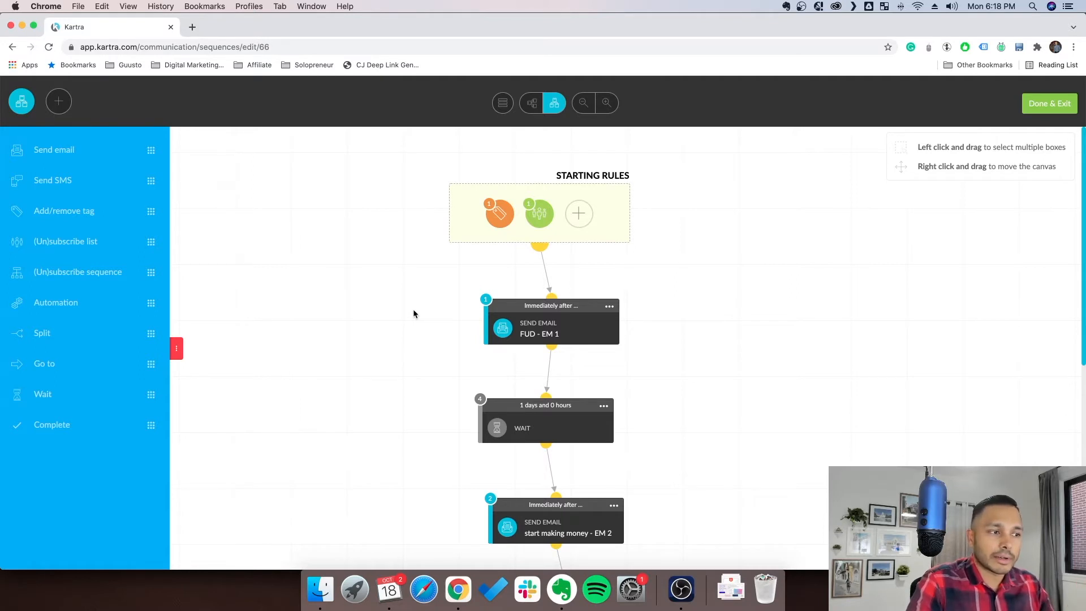
mouse_move(384, 310)
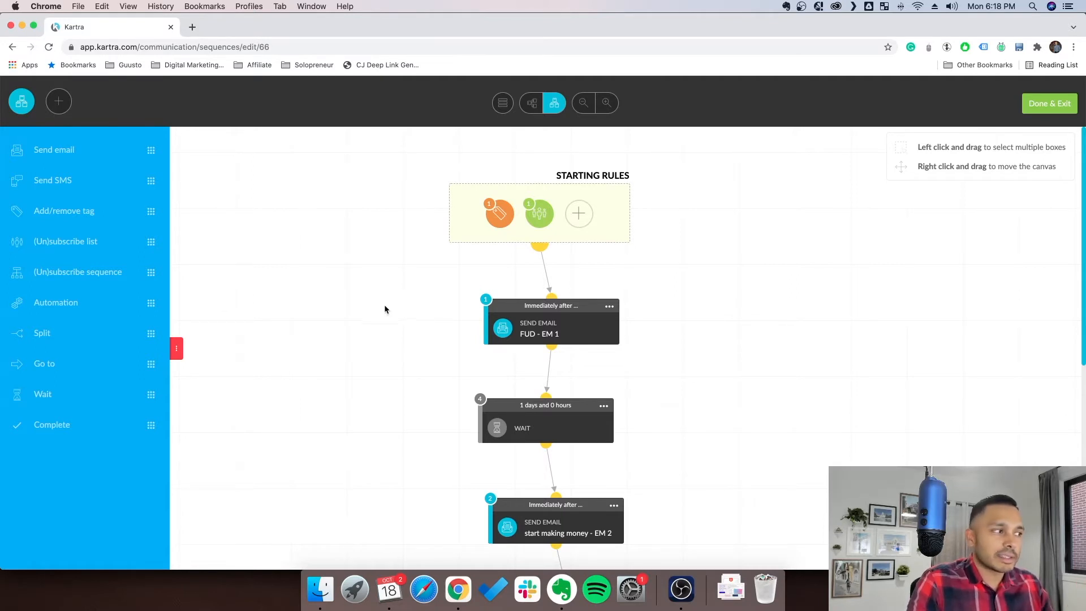
mouse_move(310, 386)
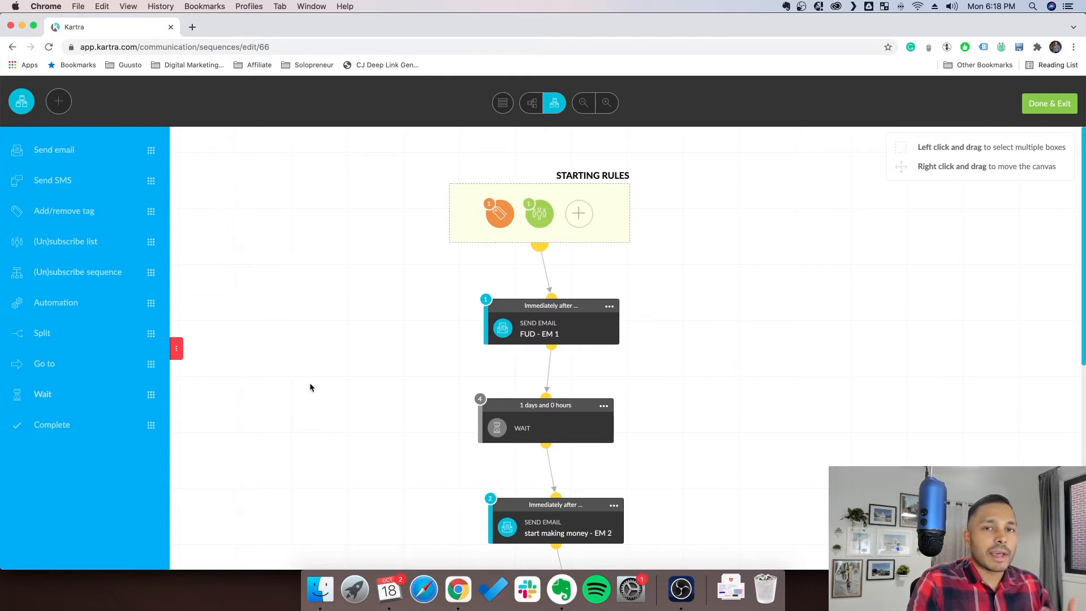
mouse_move(570, 310)
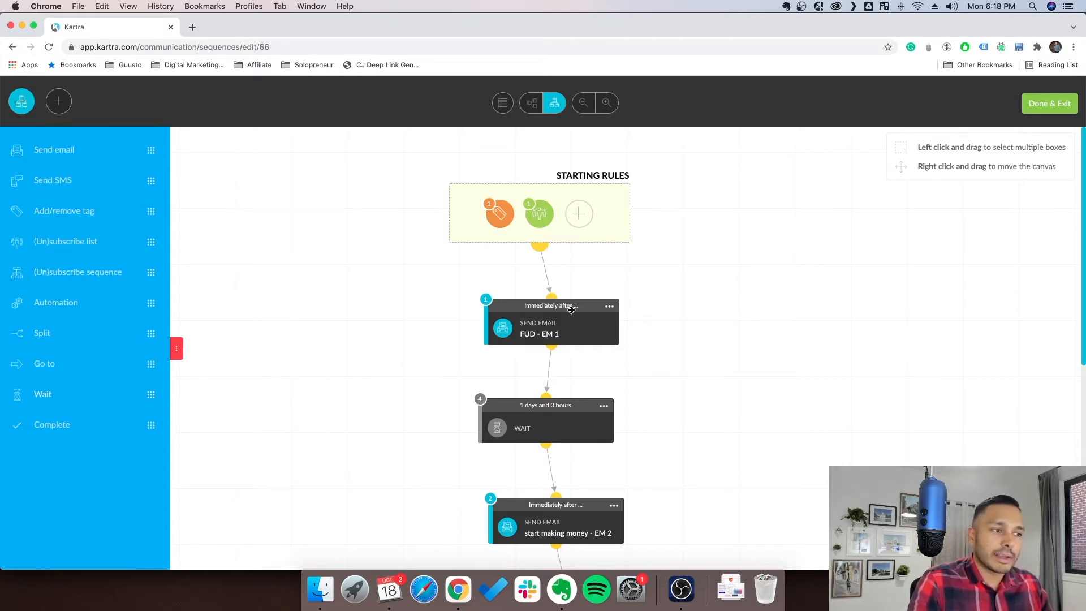
mouse_move(409, 325)
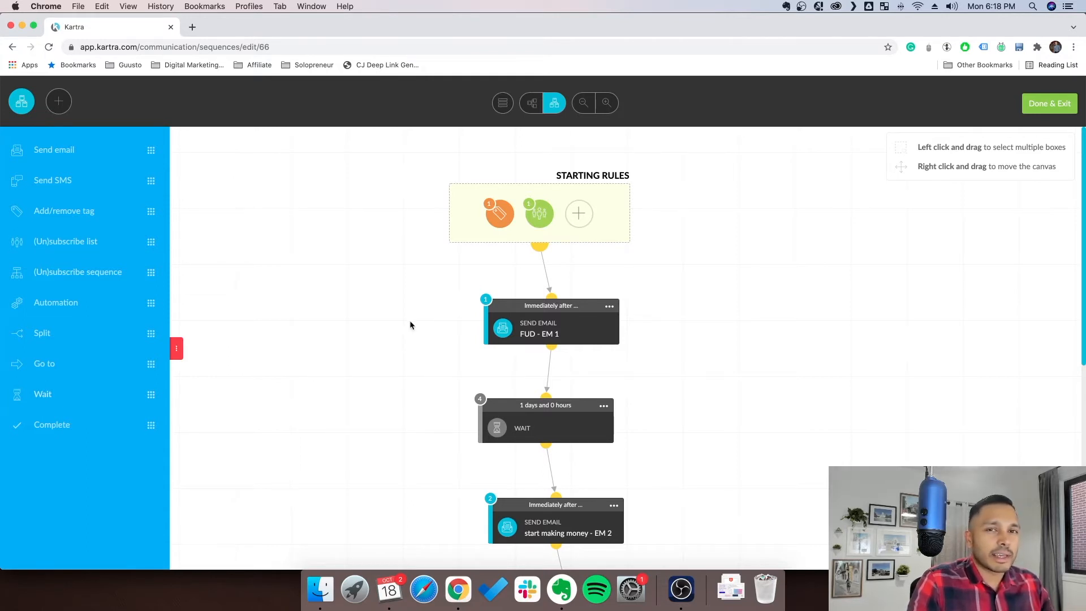
mouse_move(414, 326)
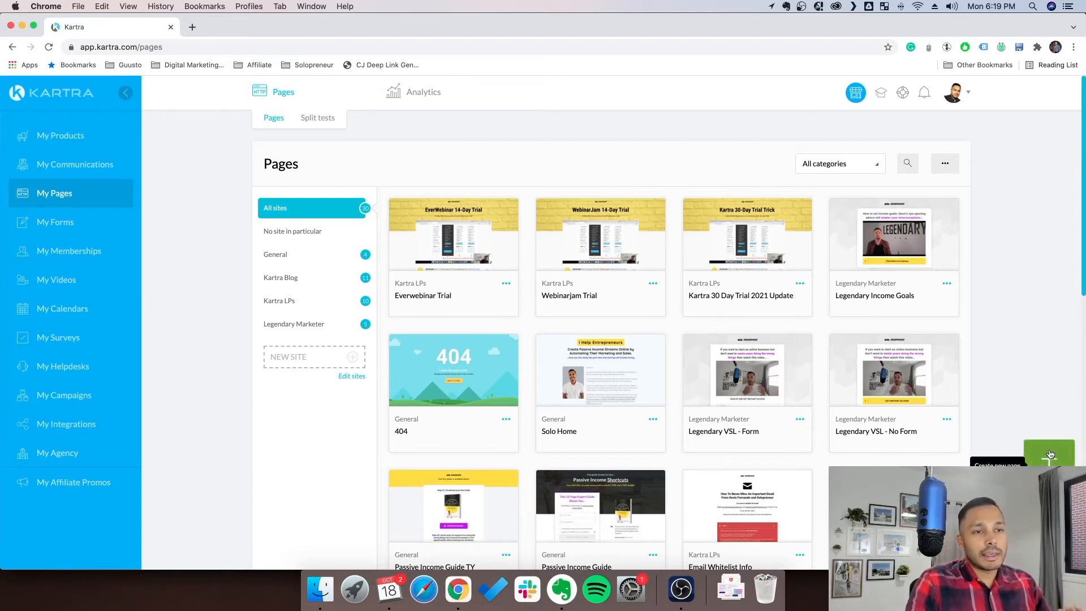
Step: Open the Kartra 30 Day Trial page in the editor and browse section and component templates
left_click(746, 235)
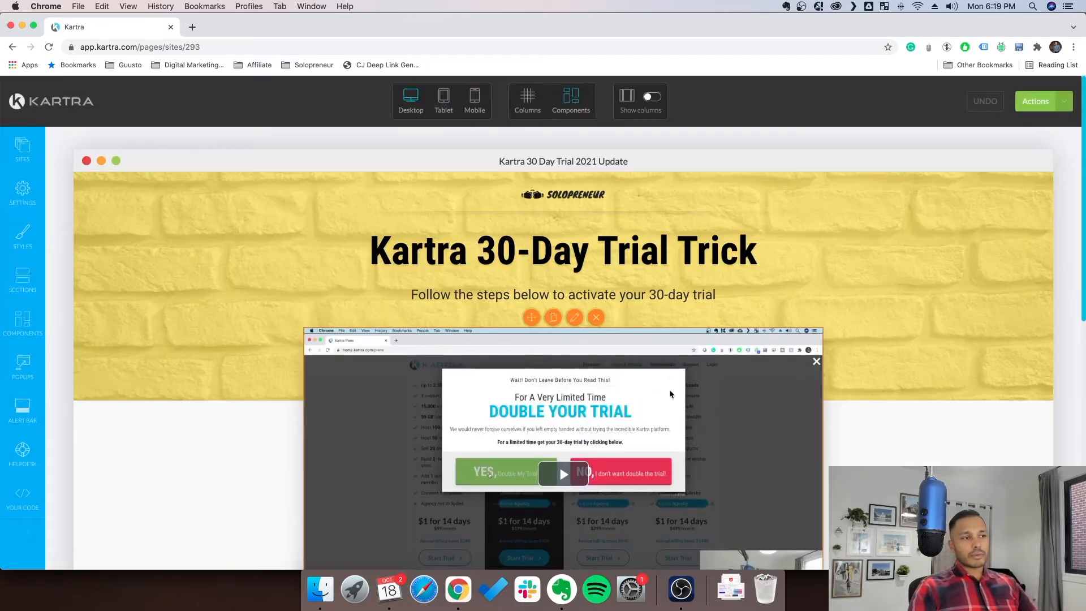
mouse_move(23, 278)
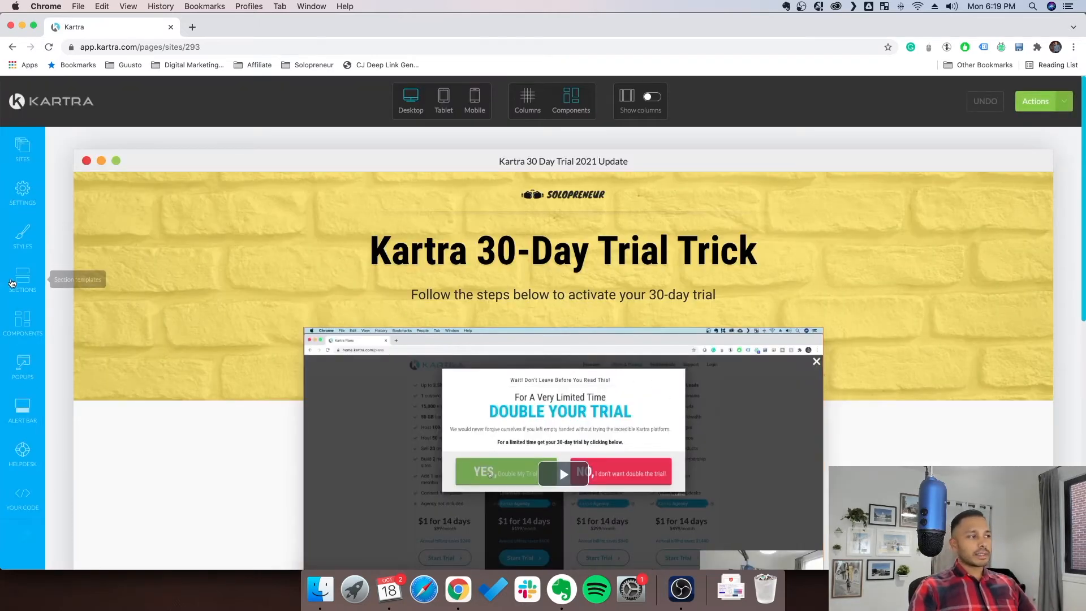
left_click(23, 280)
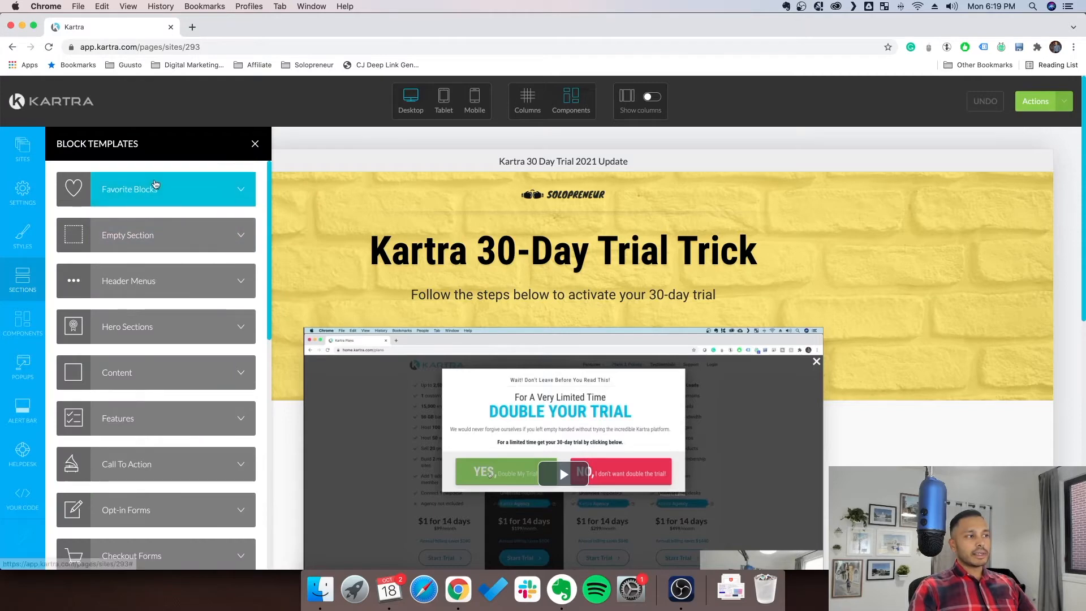
left_click(155, 189)
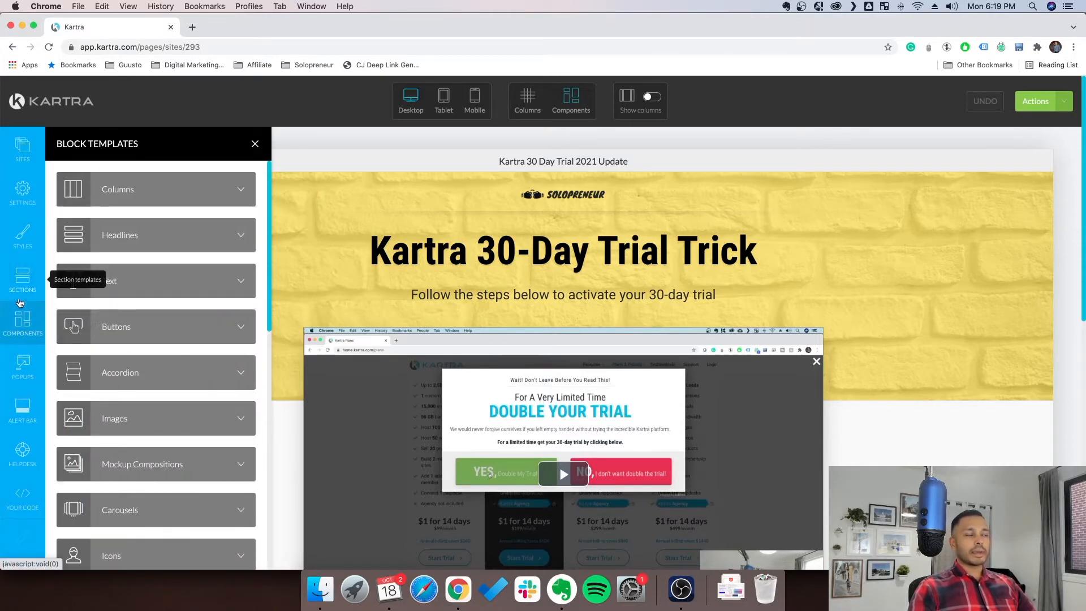
Step: Scroll through the component templates and close the Block Templates panel
scroll("down", 3)
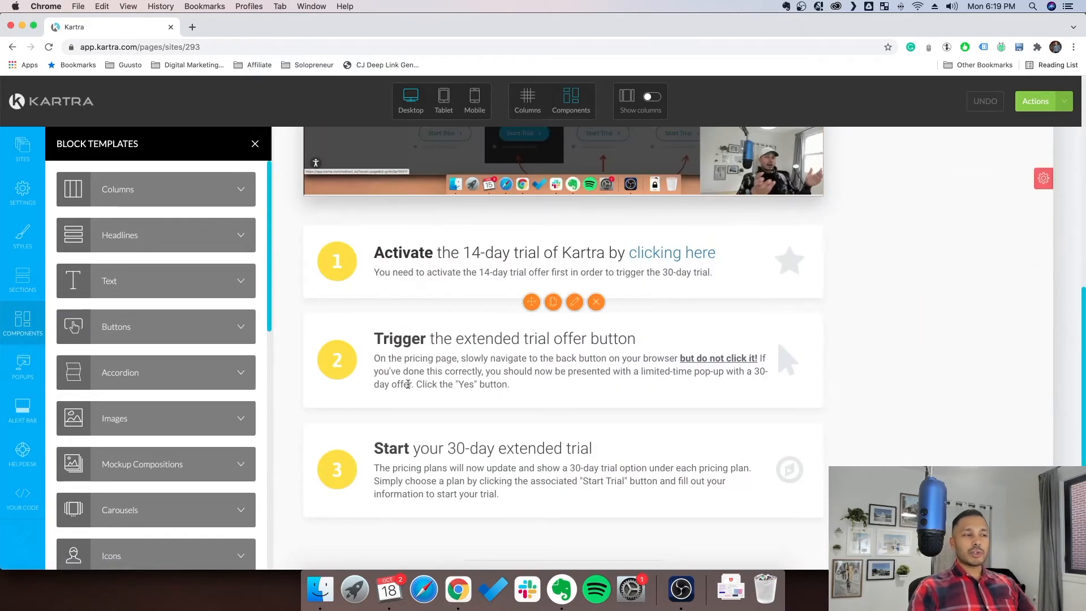
mouse_move(492, 357)
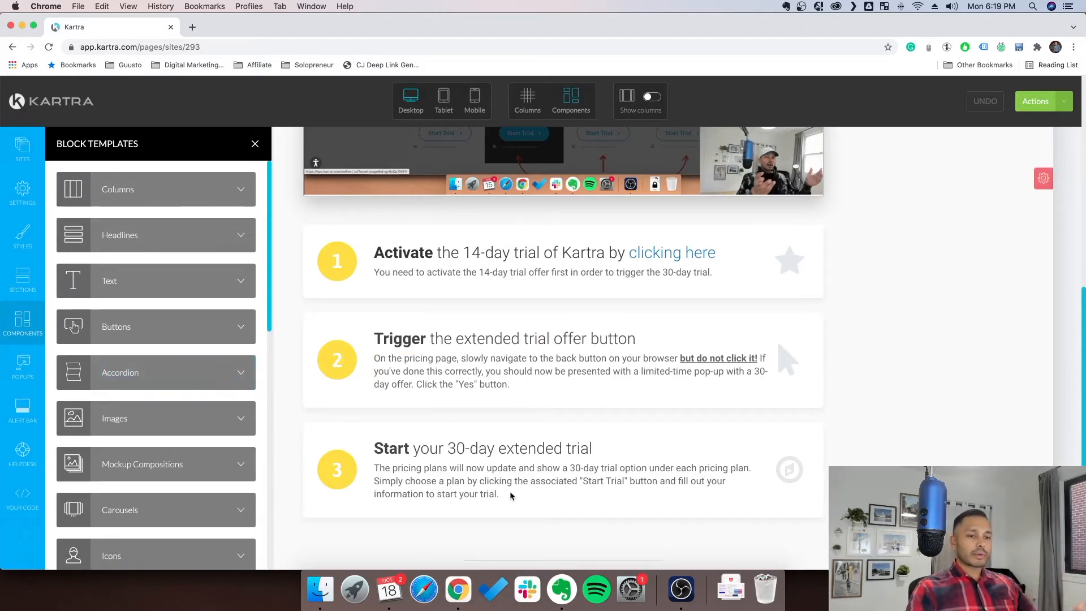
scroll("up", 3)
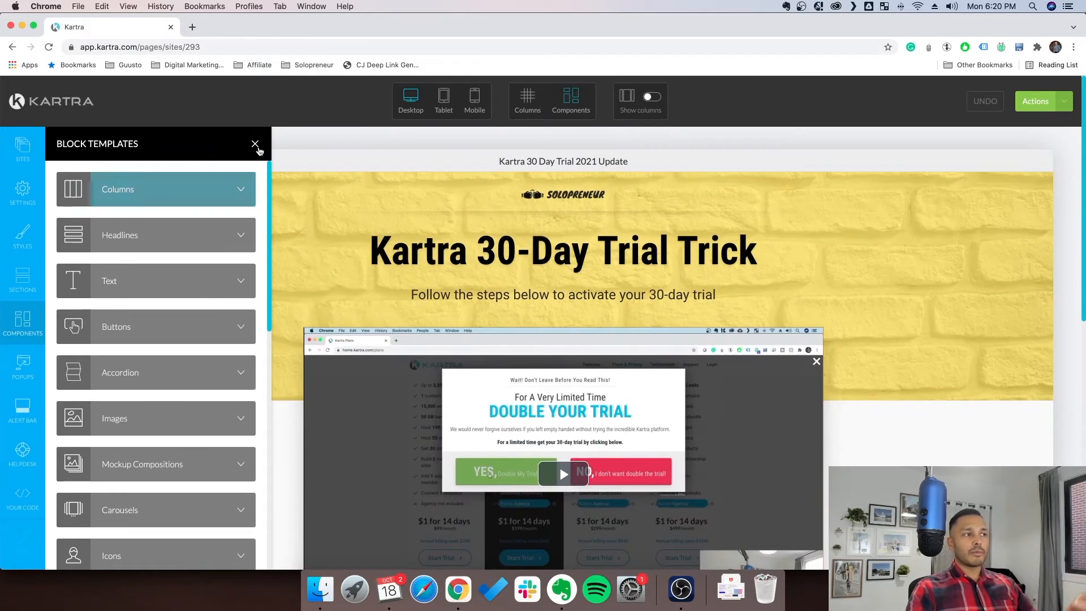
left_click(254, 144)
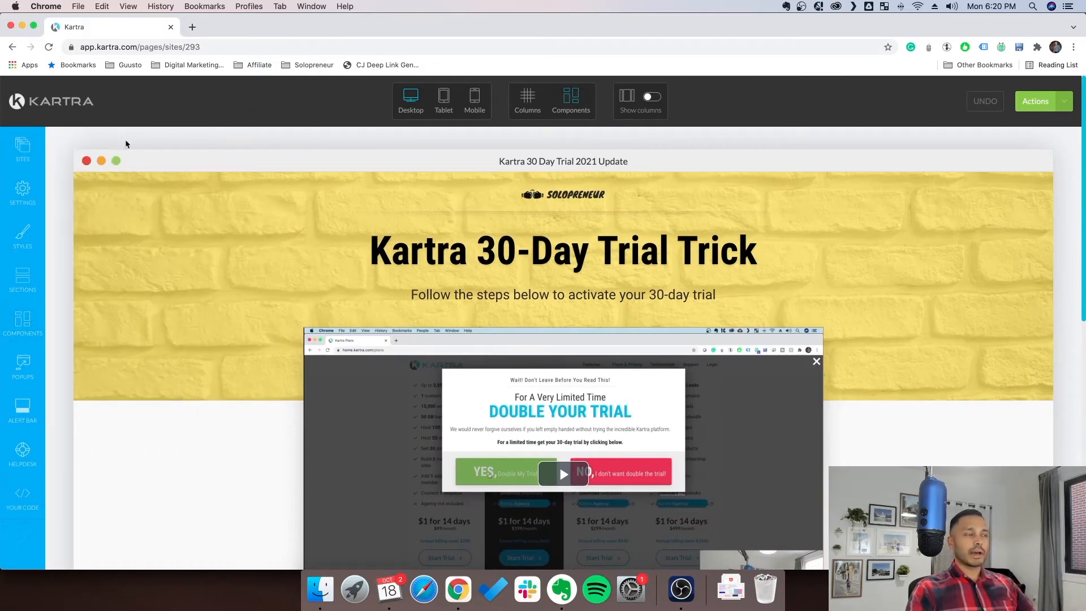
Step: Exit the page editor to the forms list, then go to My Memberships
left_click(1041, 100)
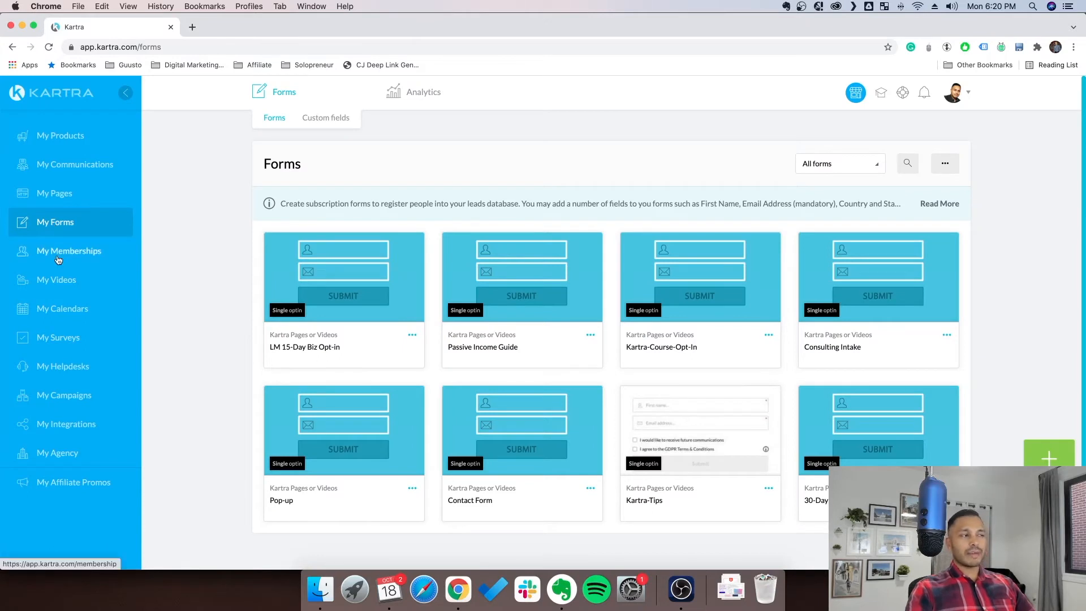
mouse_move(57, 257)
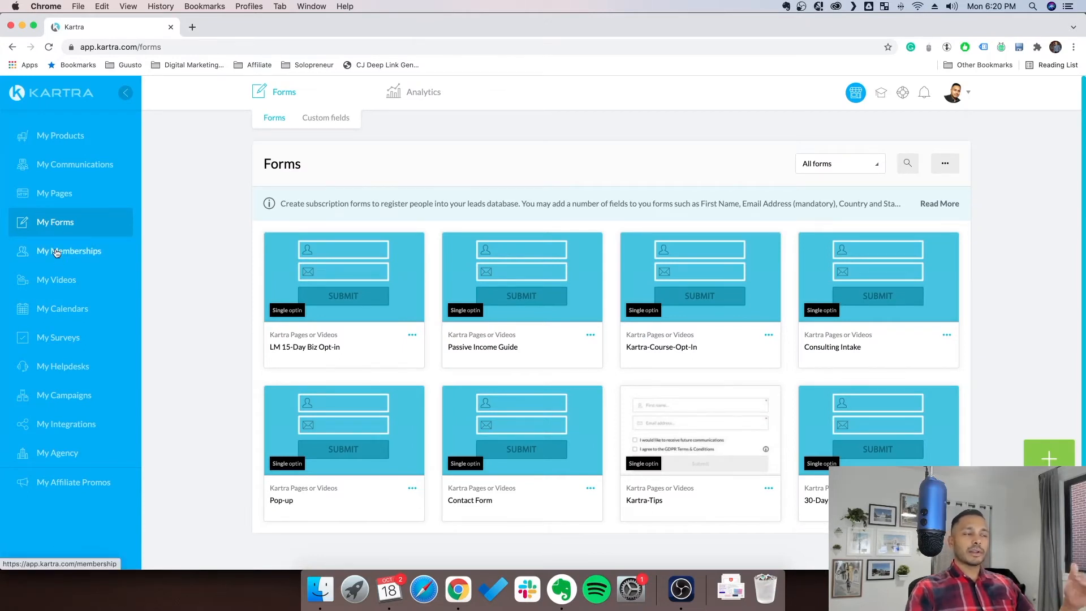
mouse_move(240, 287)
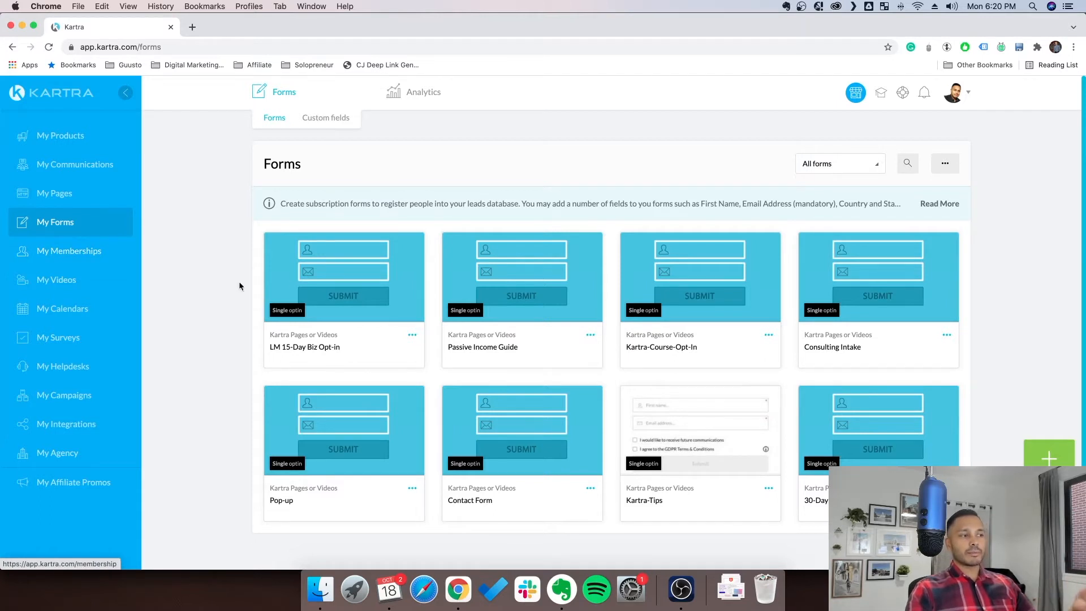
mouse_move(72, 251)
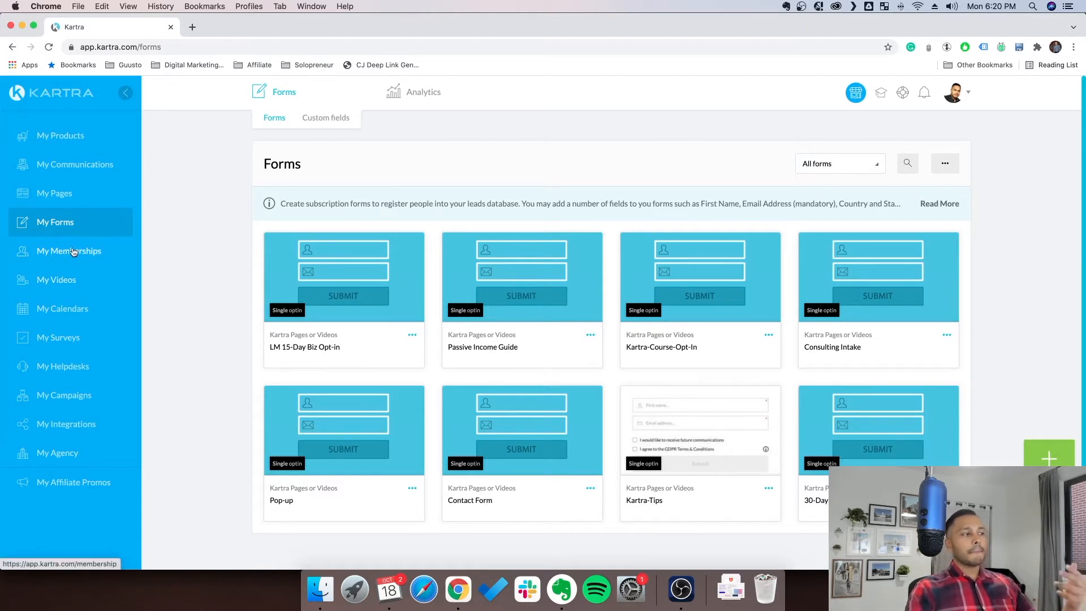
left_click(69, 252)
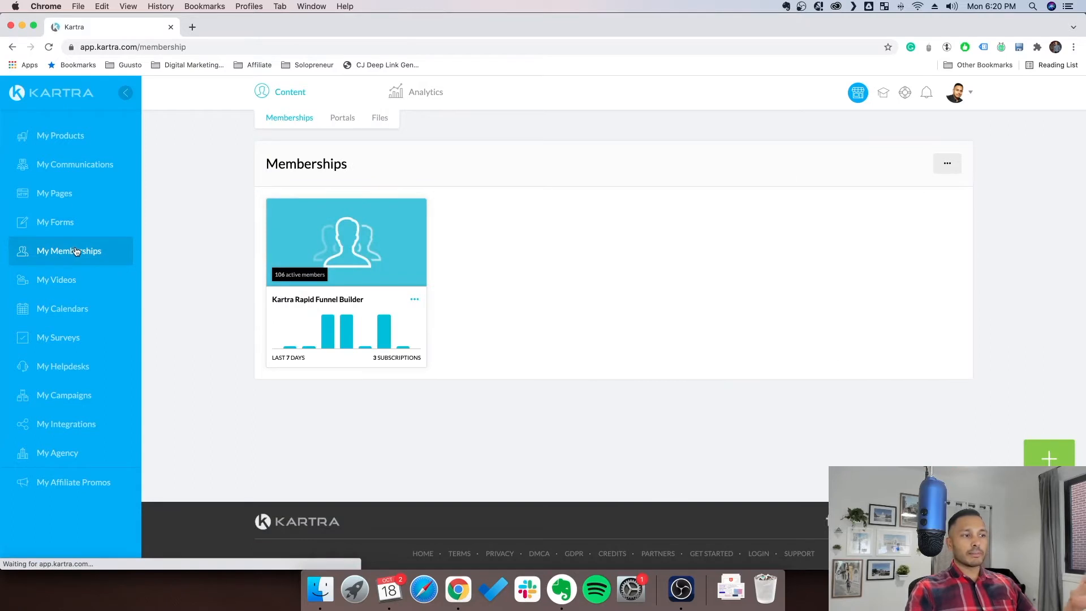
mouse_move(224, 322)
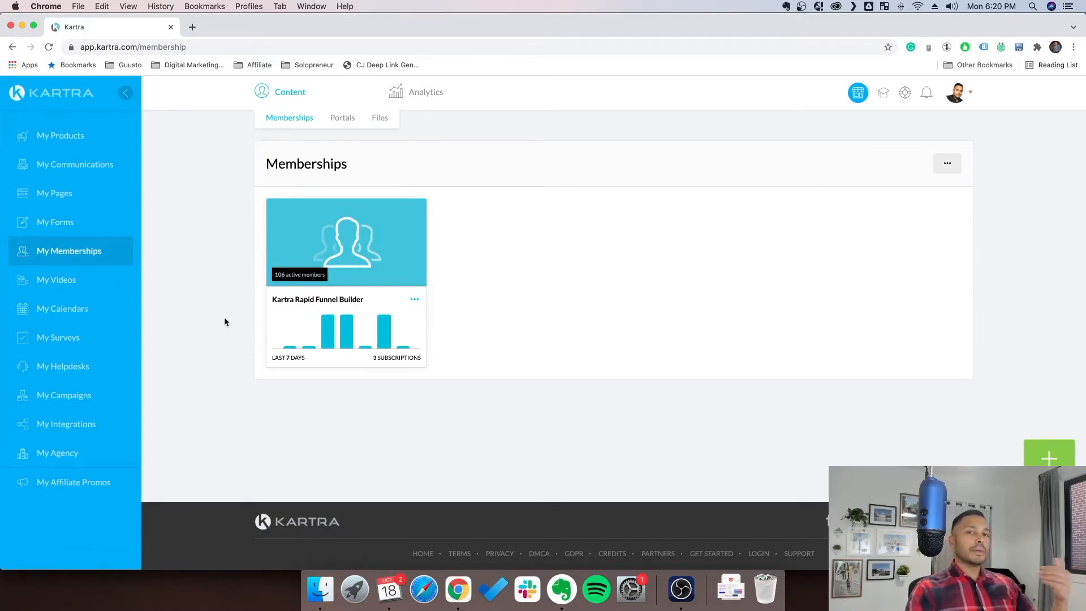
mouse_move(414, 302)
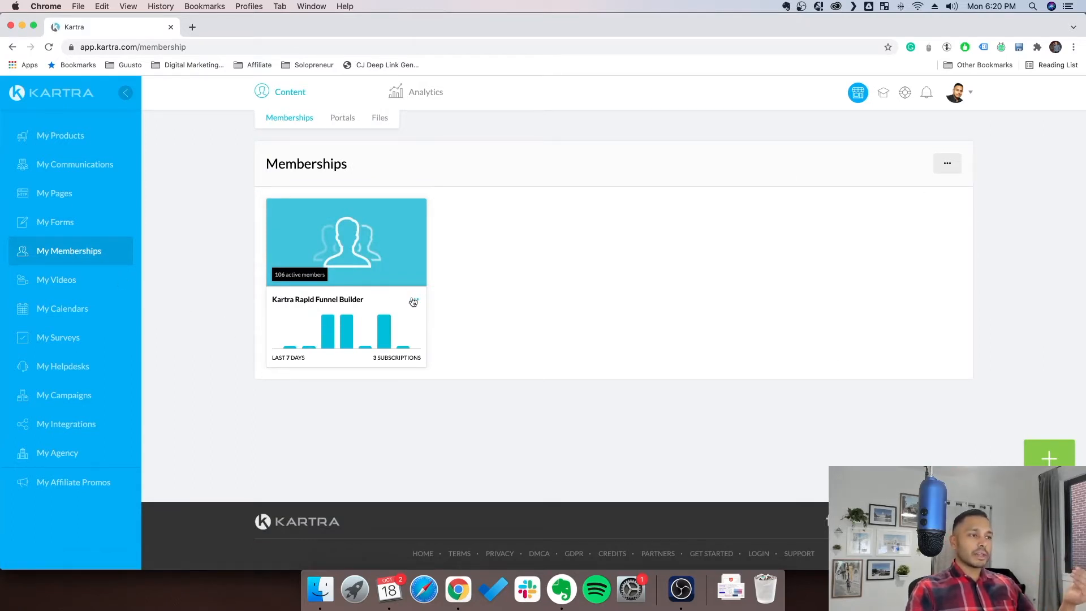
Step: Open the Kartra Rapid Funnel Builder membership and edit the Setting You Up for Success paragraph
left_click(346, 241)
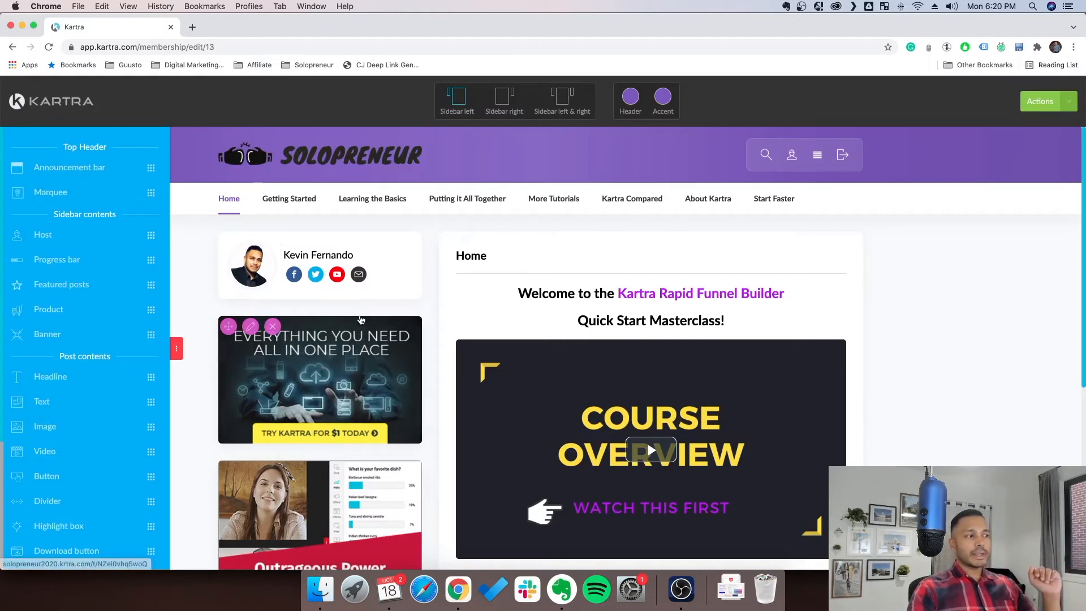
mouse_move(218, 405)
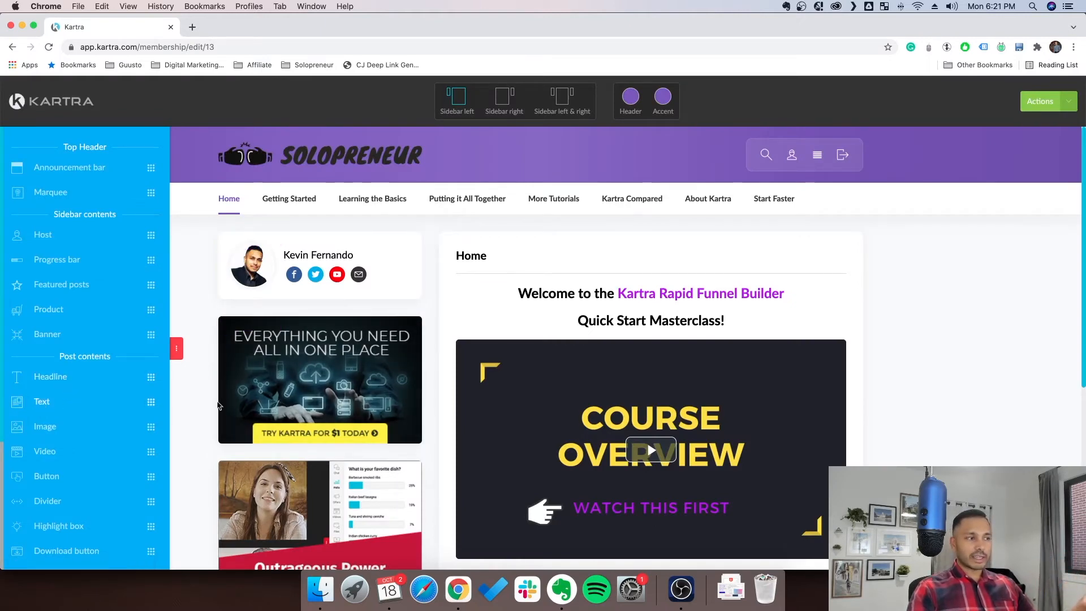
scroll("down", 3)
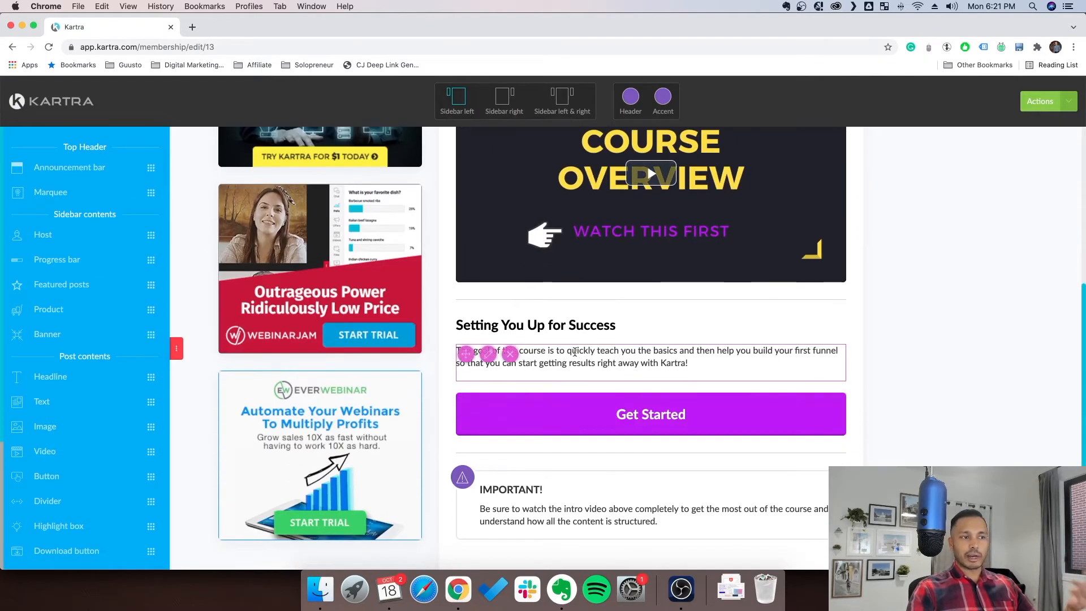
left_click(575, 356)
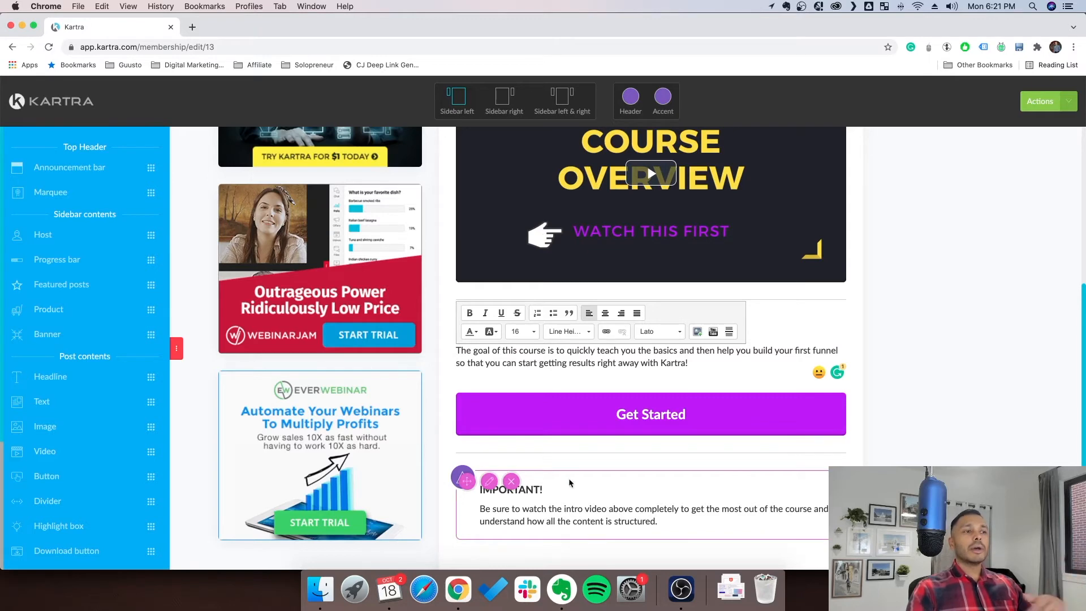
scroll("up", 3)
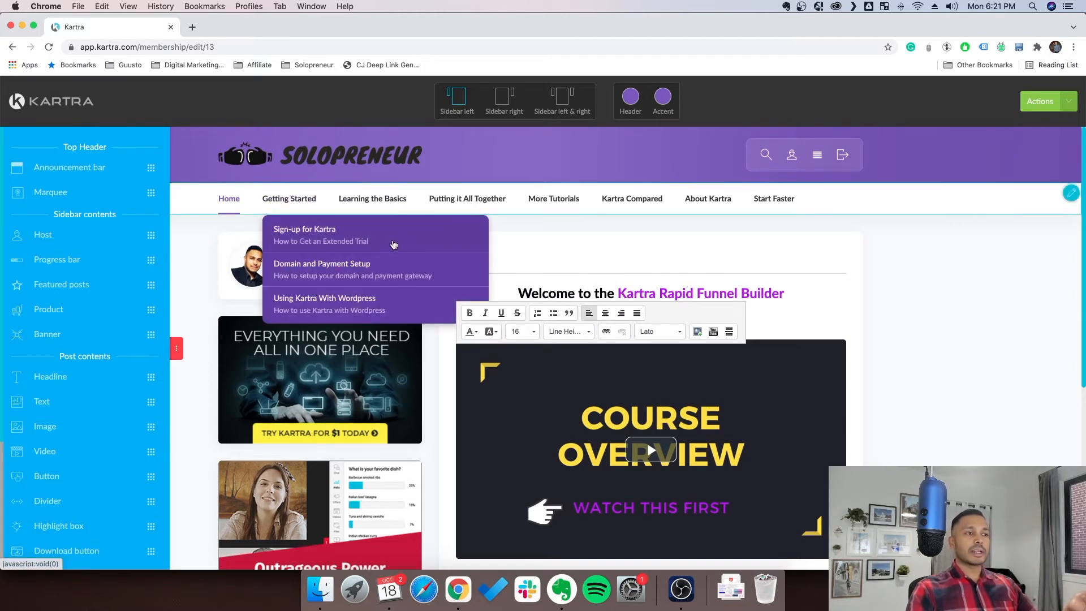
mouse_move(467, 198)
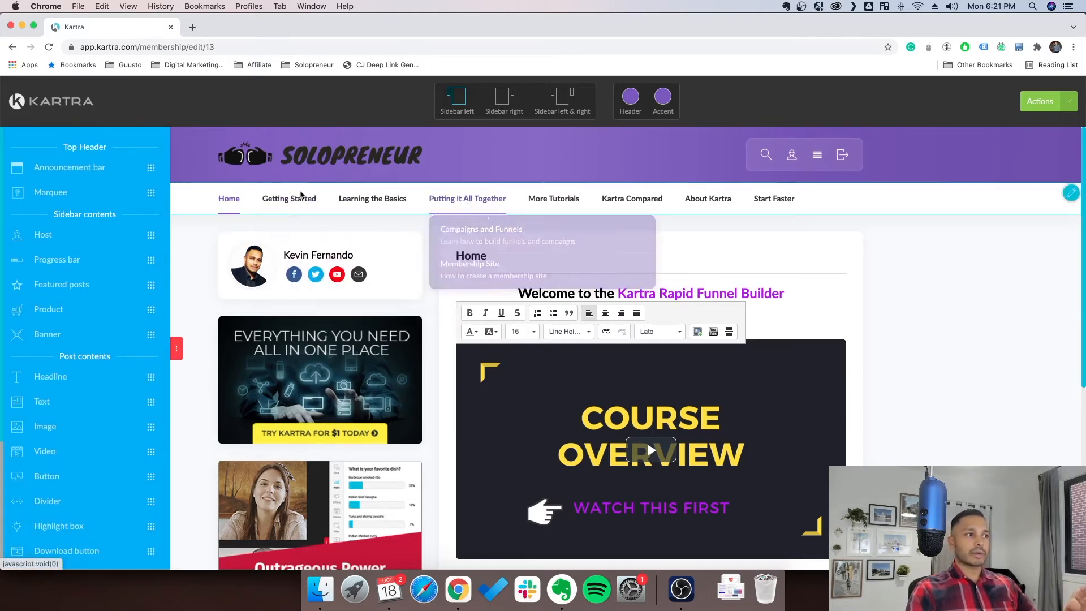
Step: Show the membership's Getting Started section with its lessons
left_click(289, 199)
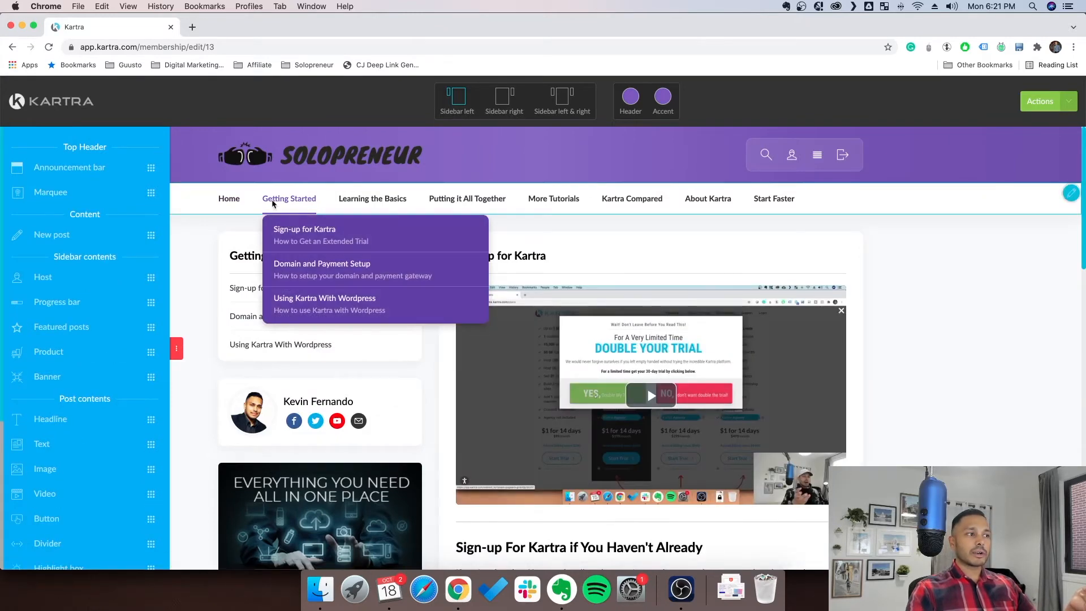
mouse_move(320, 234)
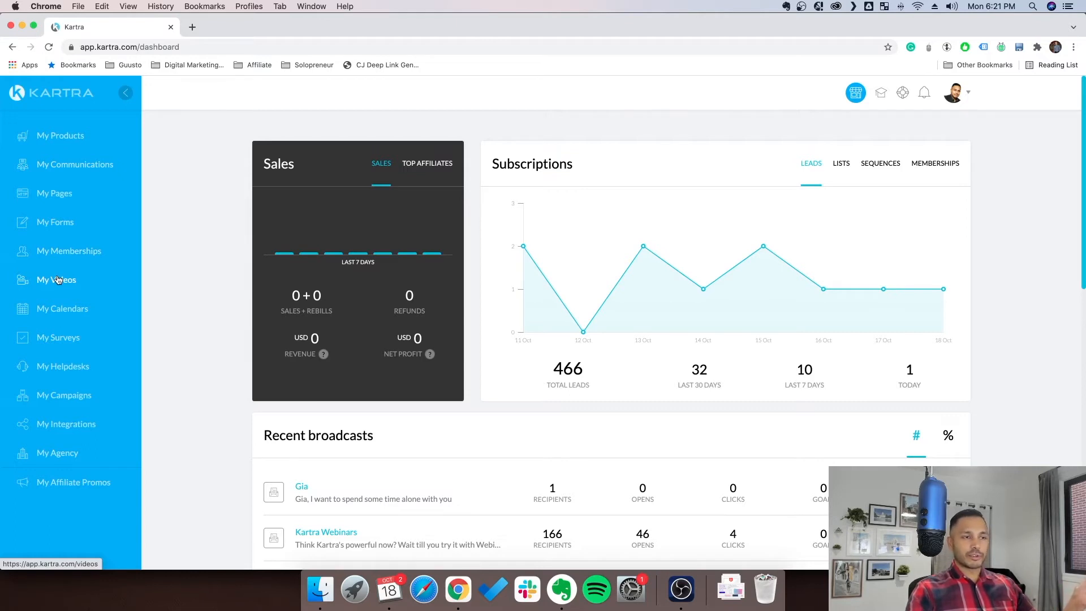
mouse_move(63, 308)
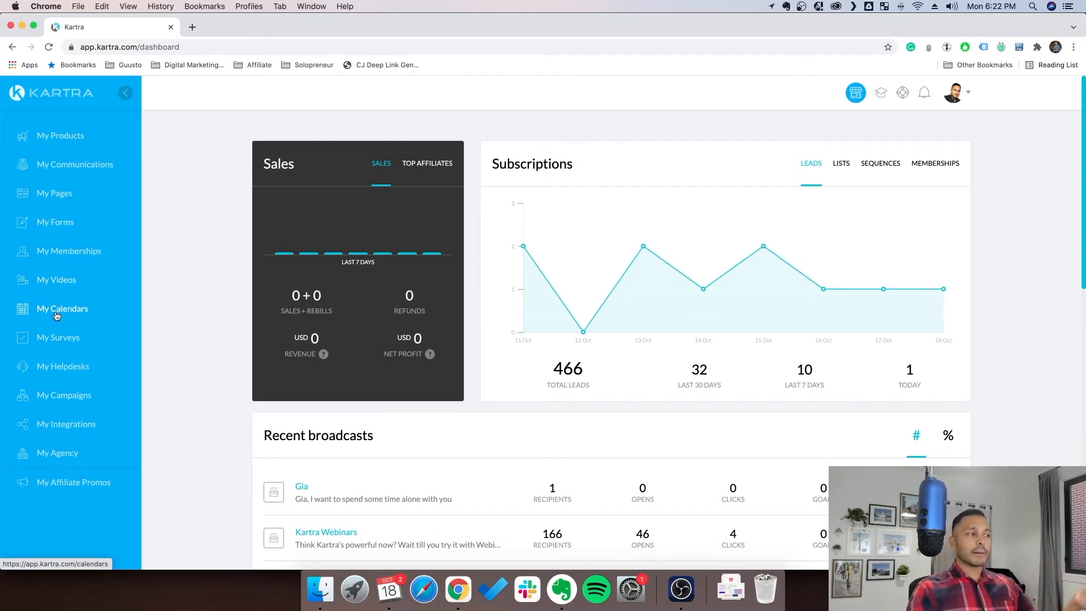
mouse_move(60, 328)
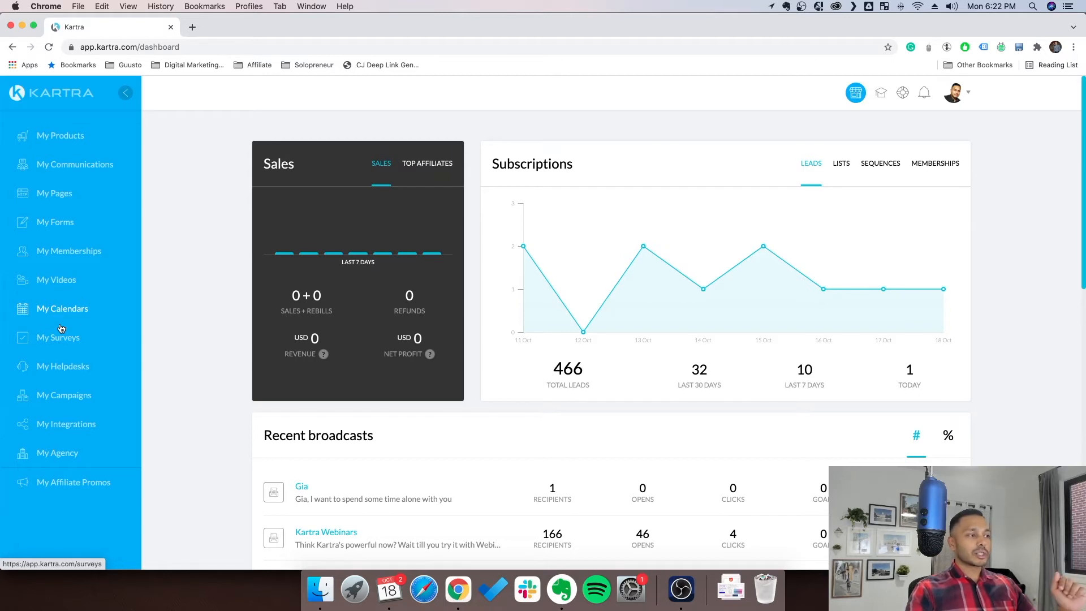
mouse_move(57, 337)
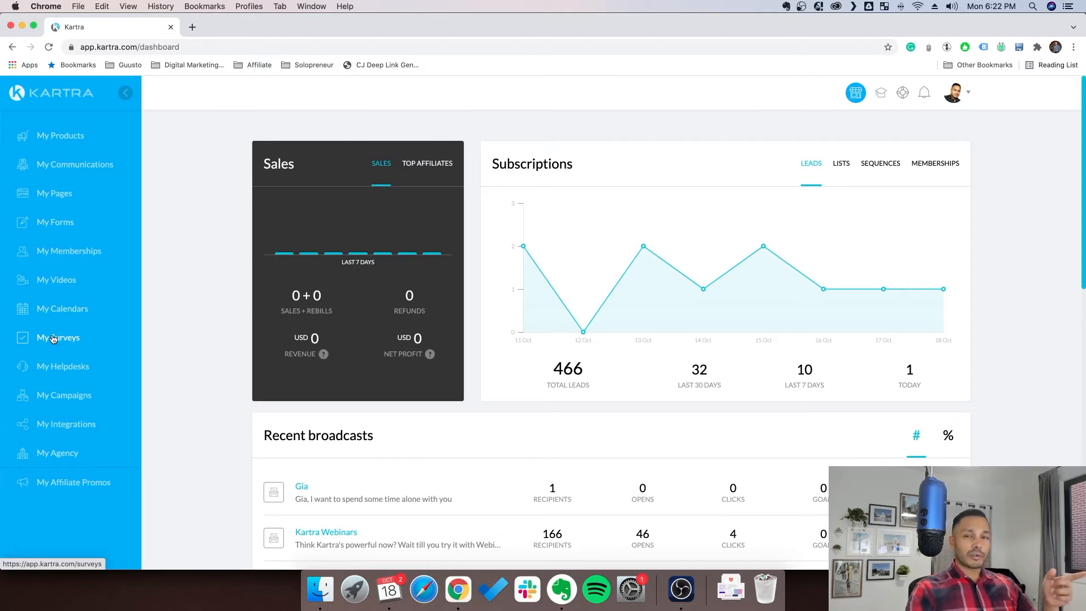
mouse_move(62, 365)
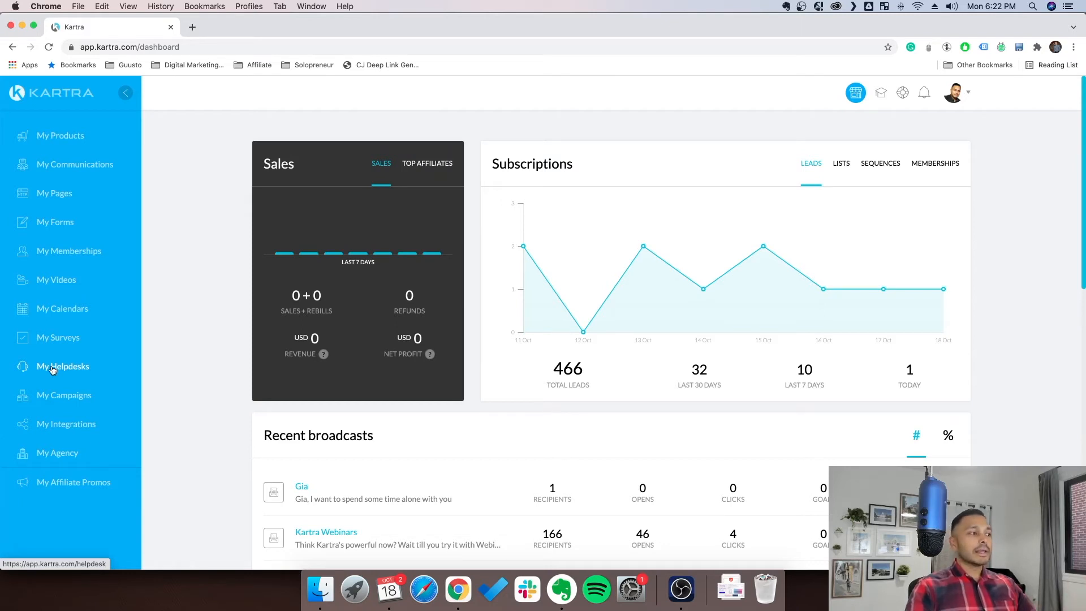
mouse_move(63, 395)
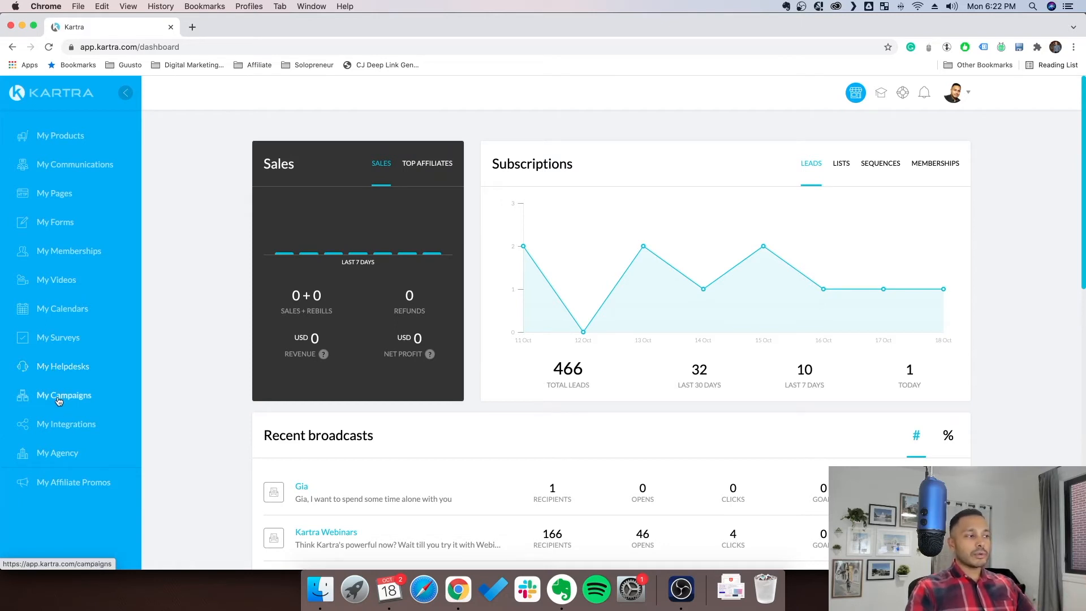
Step: Go to My Campaigns, then switch to the Available done-for-you campaigns catalogue
left_click(64, 395)
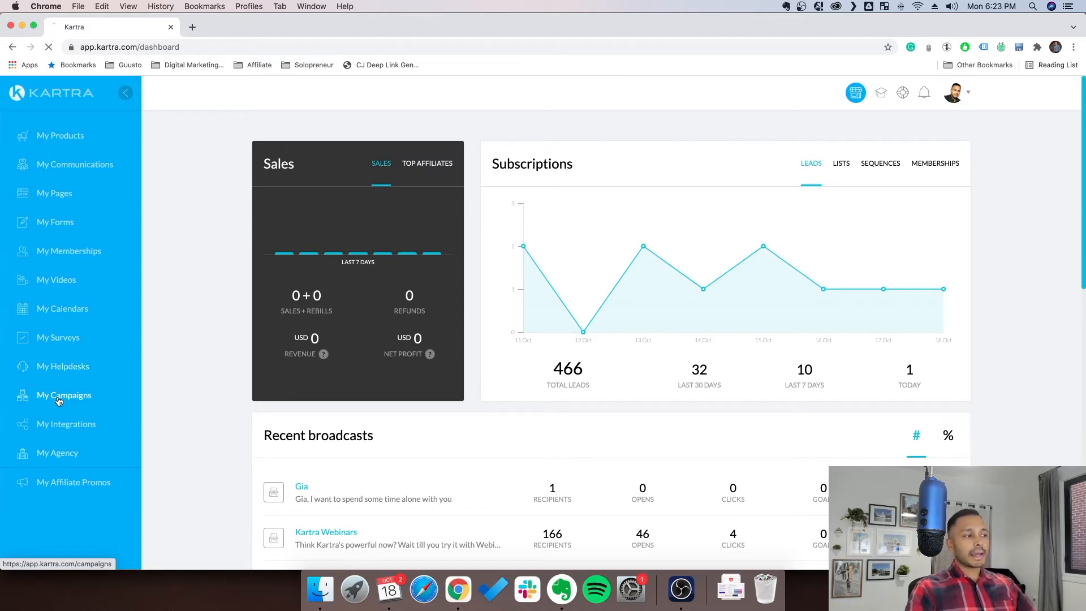
left_click(63, 394)
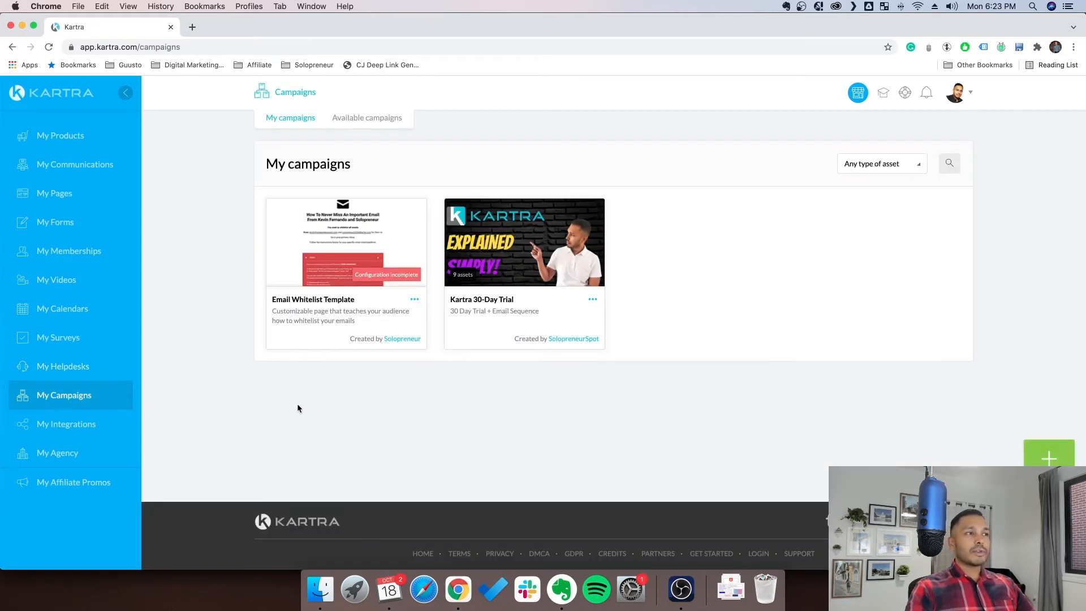
mouse_move(405, 399)
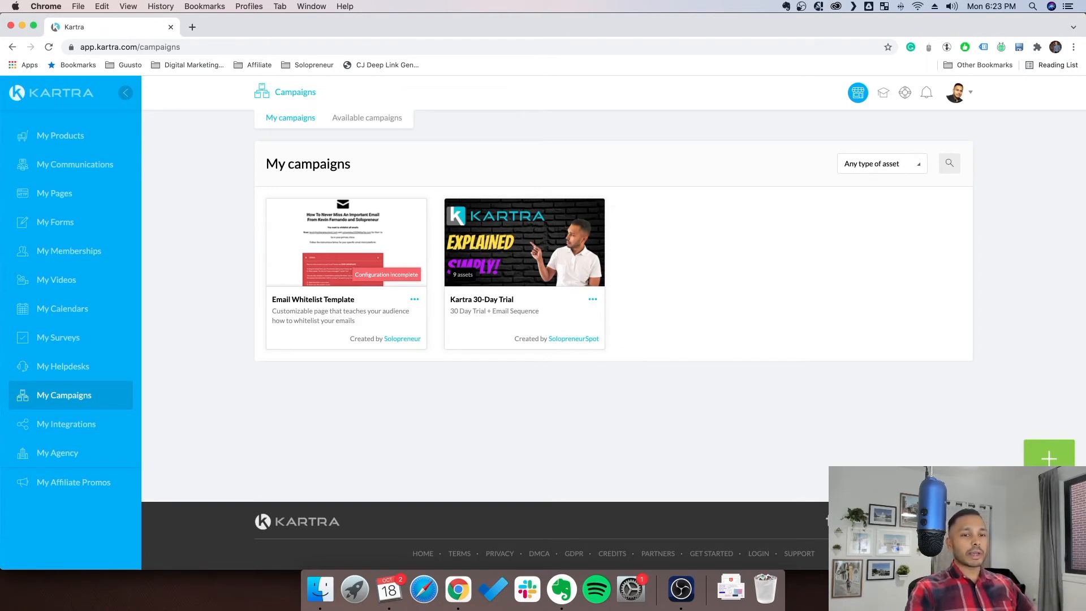
left_click(367, 117)
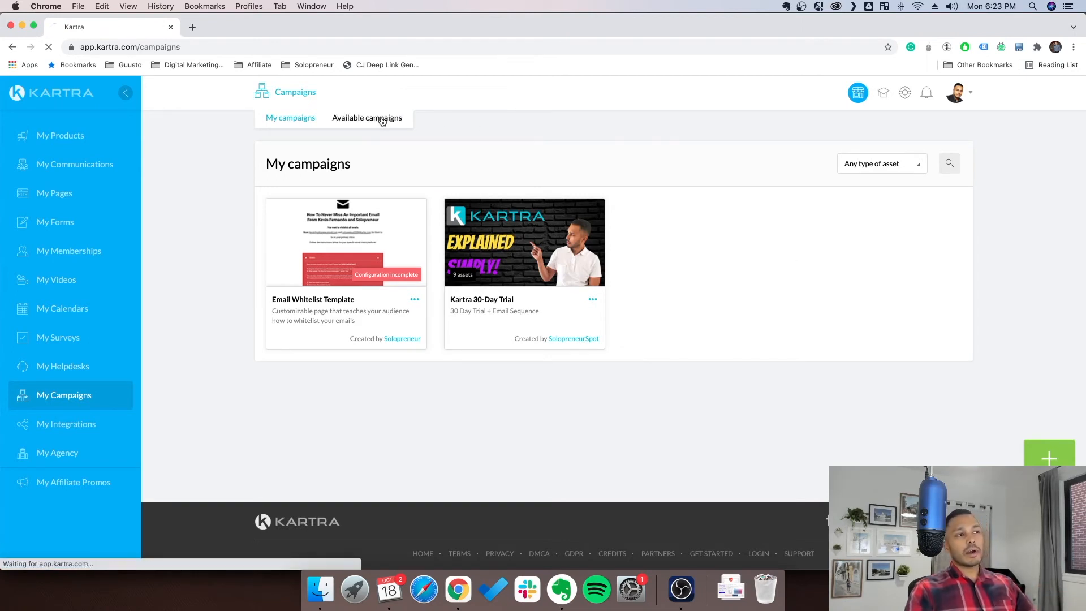
left_click(366, 116)
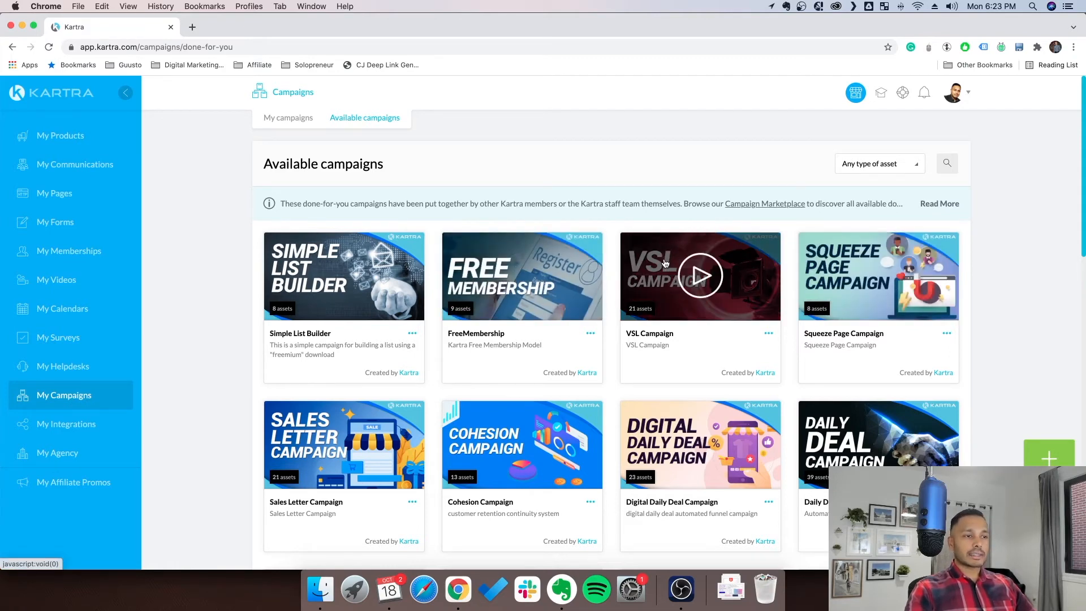
left_click(699, 275)
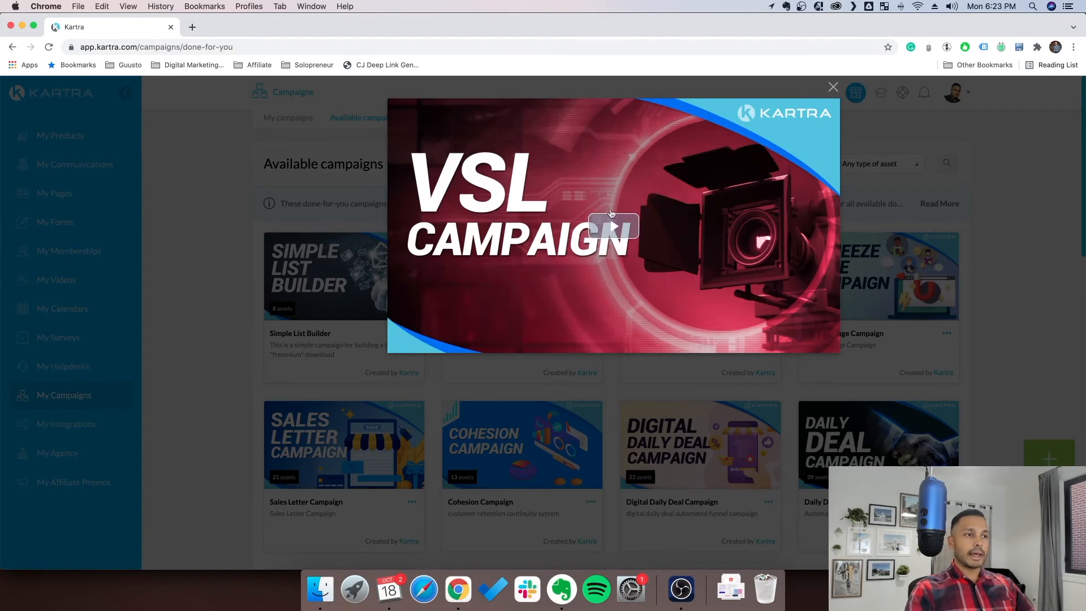
left_click(612, 225)
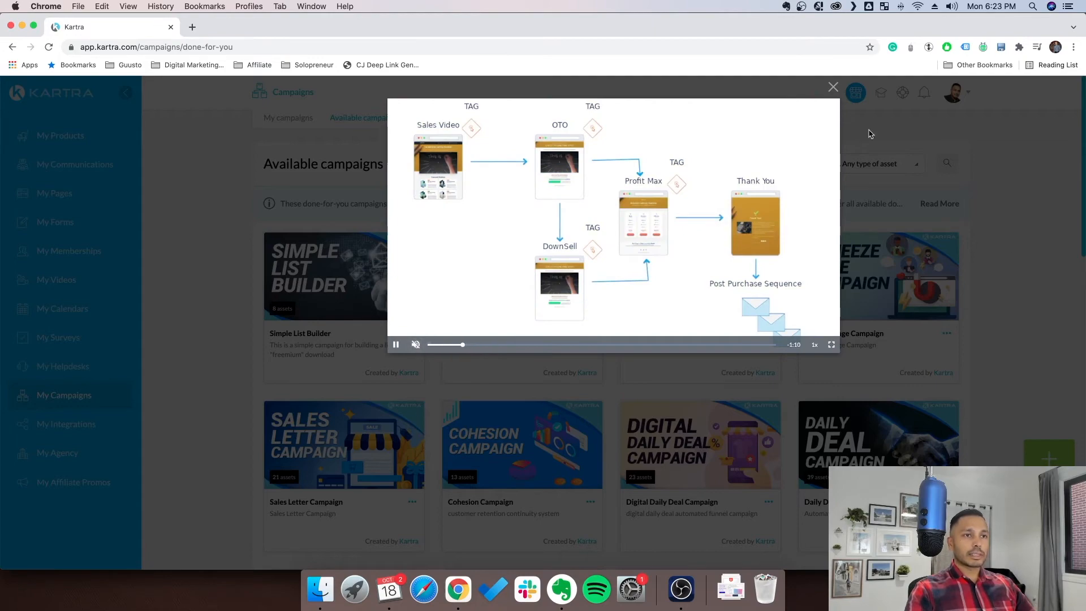
left_click(834, 88)
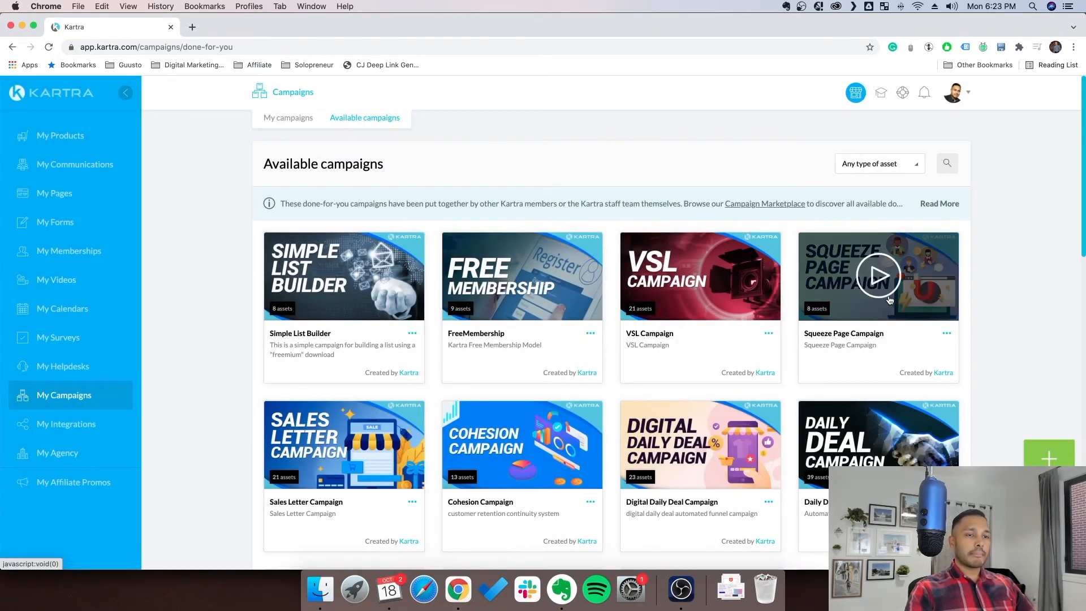
Step: Reach the bottom of Available campaigns and load the rest with Show more
scroll("down", 3)
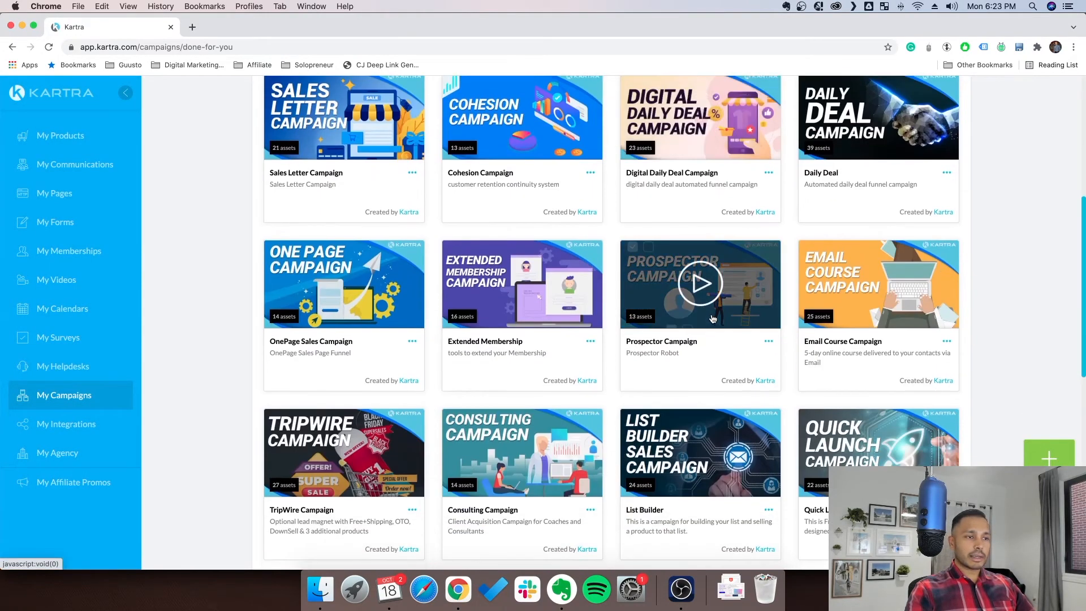
scroll("down", 3)
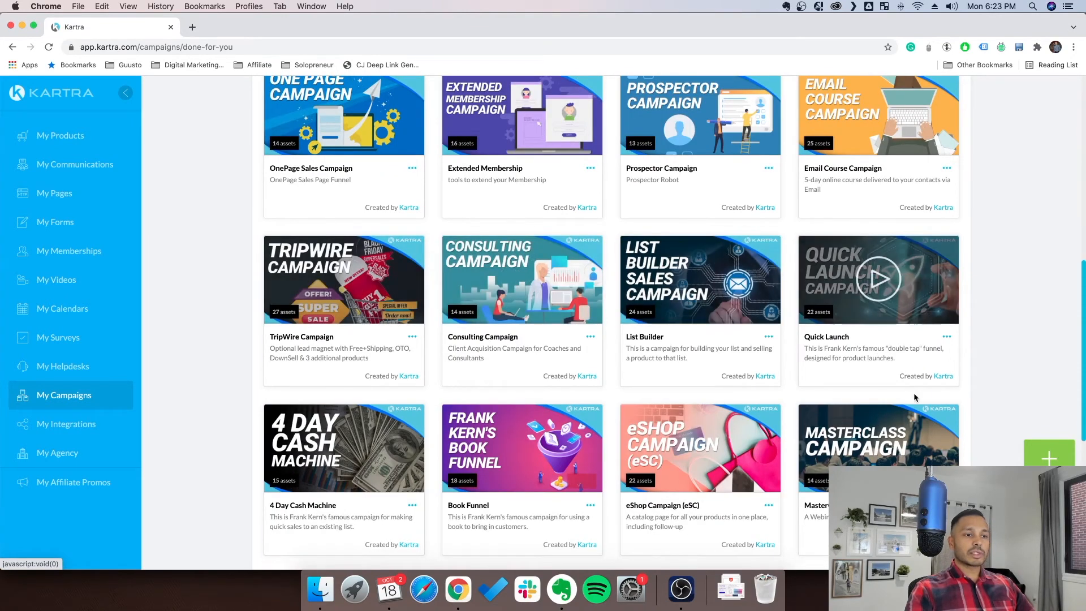
scroll("down", 3)
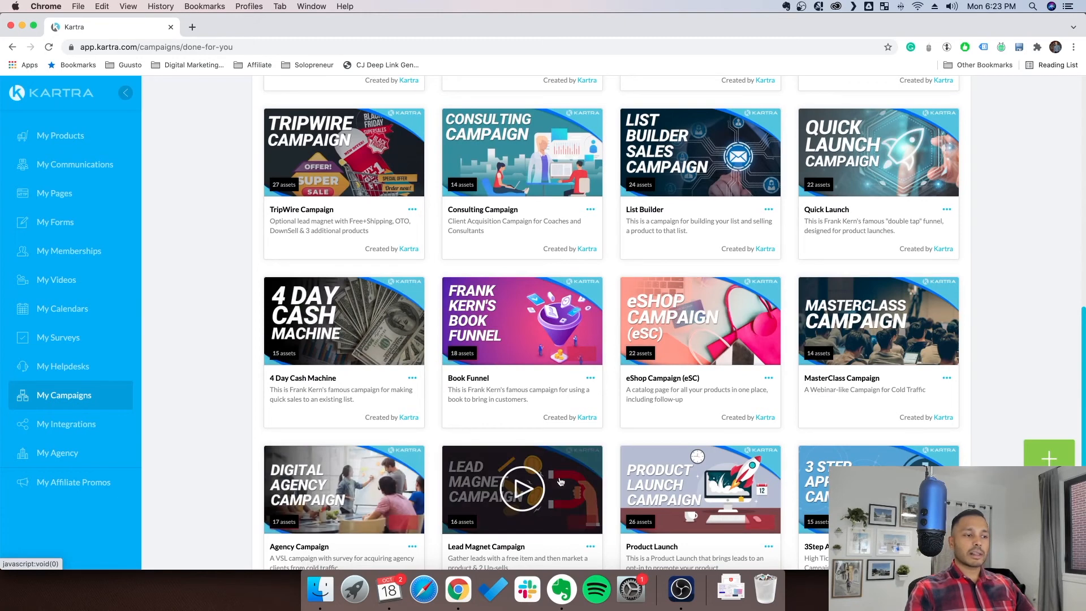
mouse_move(521, 320)
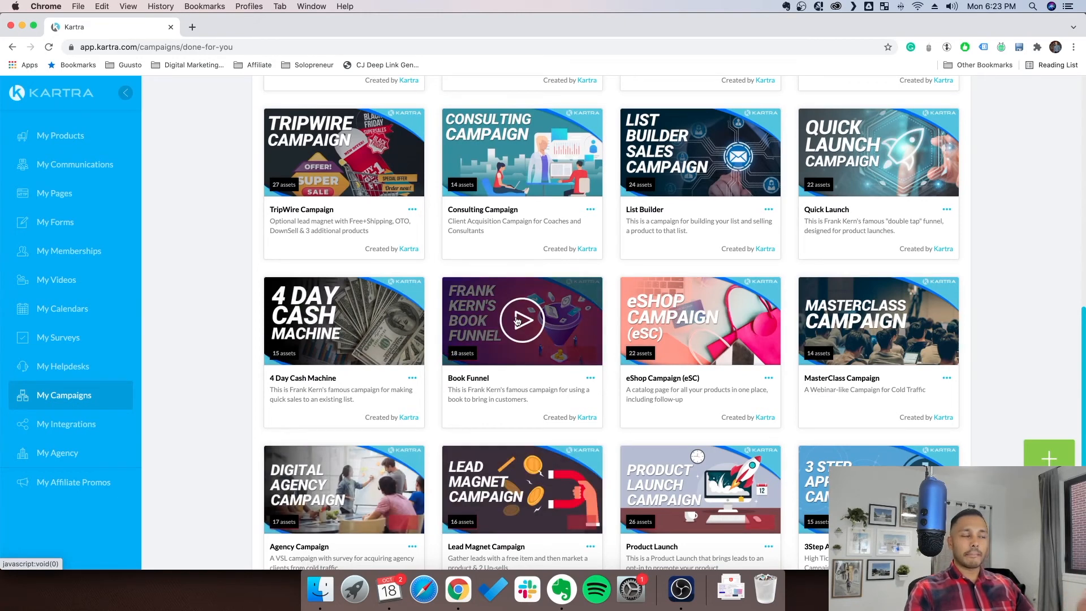
mouse_move(344, 320)
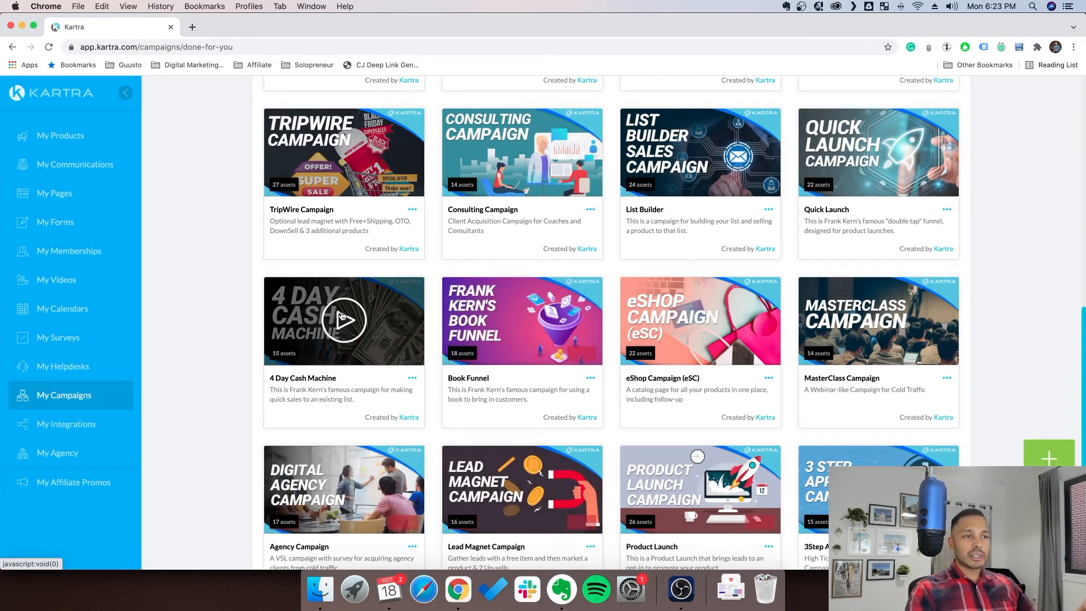
scroll("down", 3)
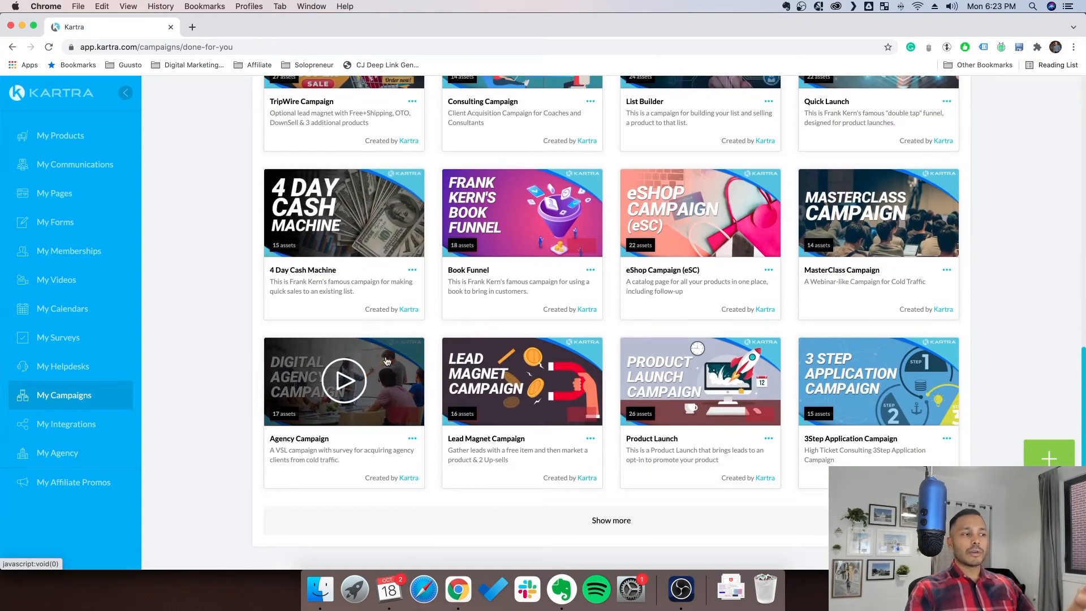
left_click(610, 520)
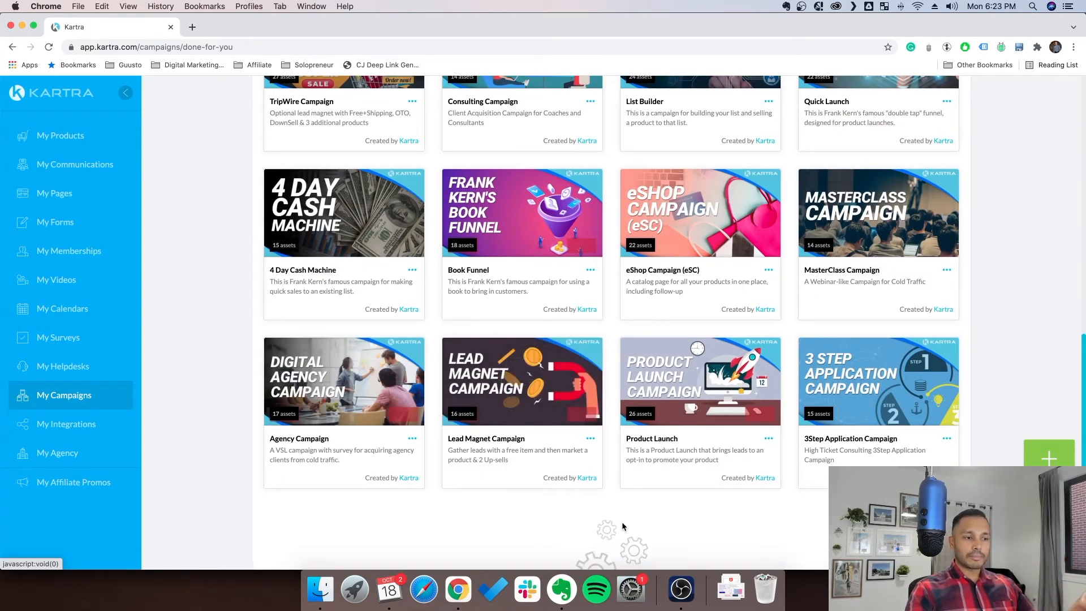
Step: Scroll through the expanded catalogue including TripWire, Consulting, Agency and Product Launch campaigns
scroll("down", 3)
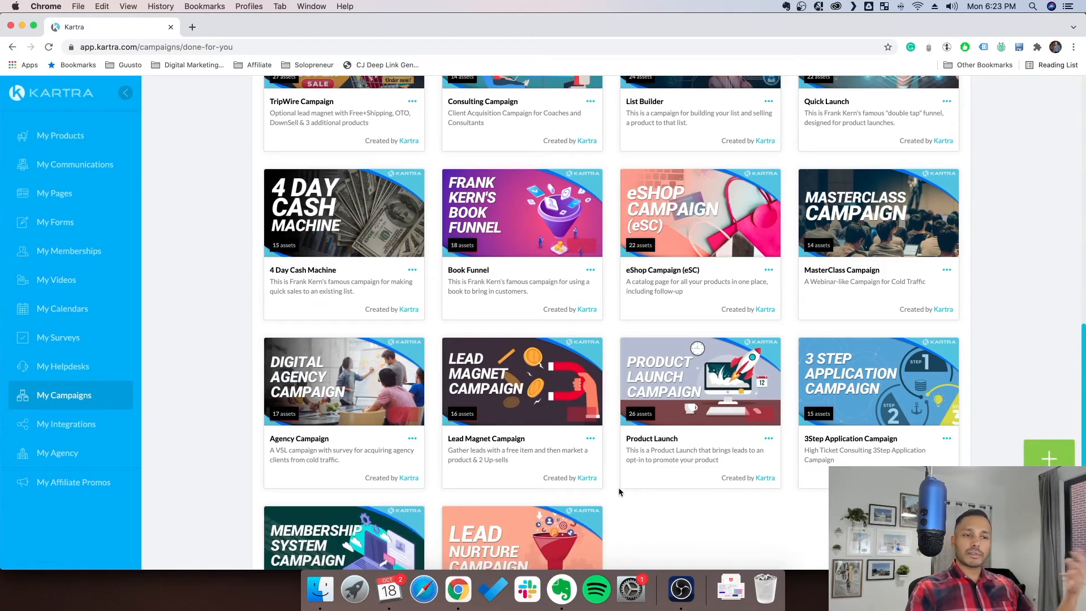
scroll("up", 3)
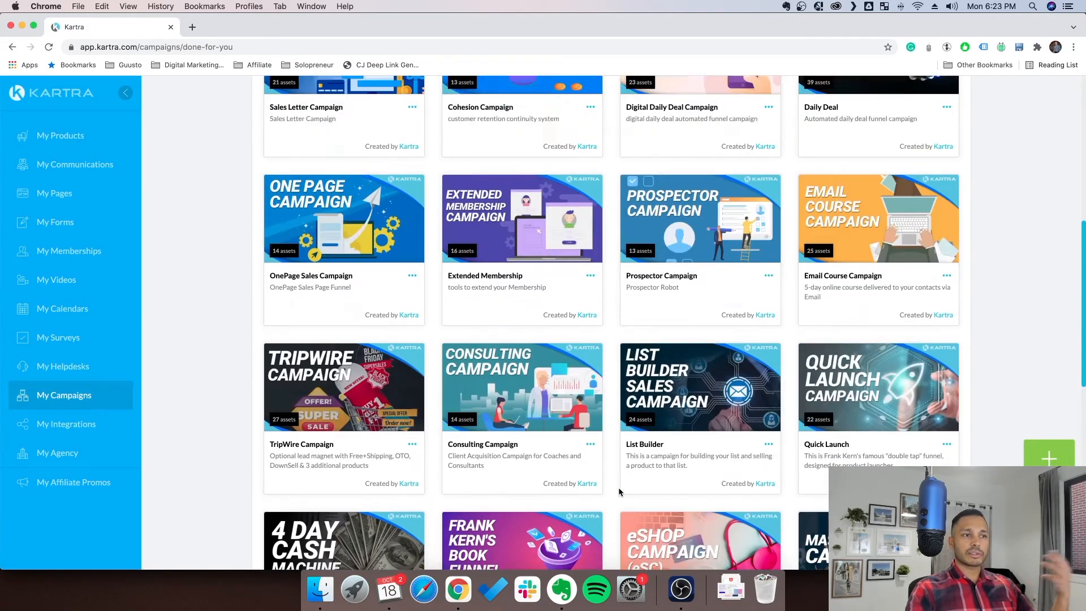
scroll("up", 3)
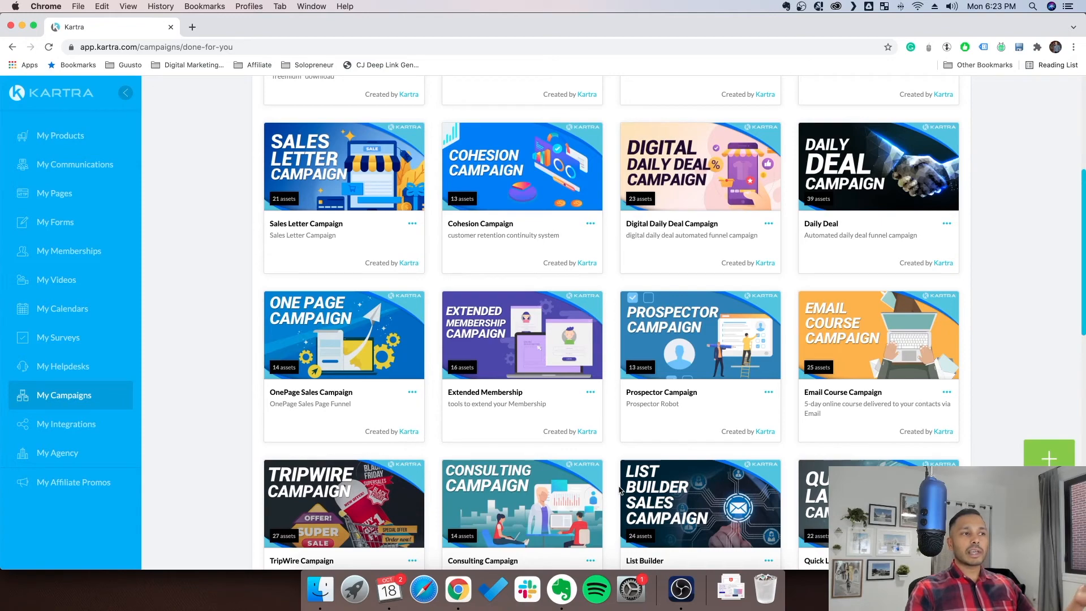
scroll("up", 3)
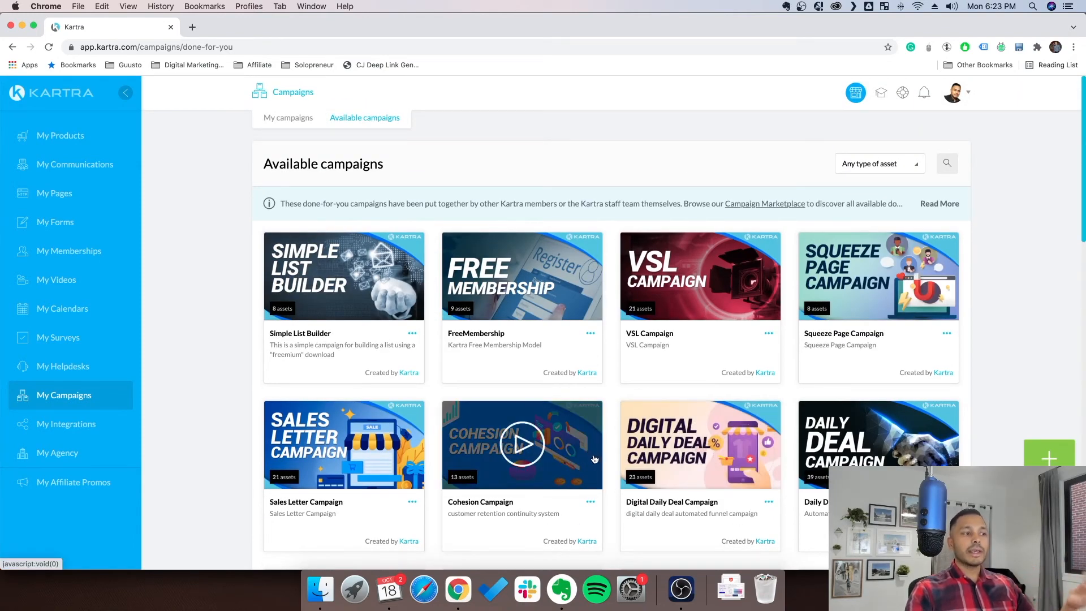
scroll("down", 3)
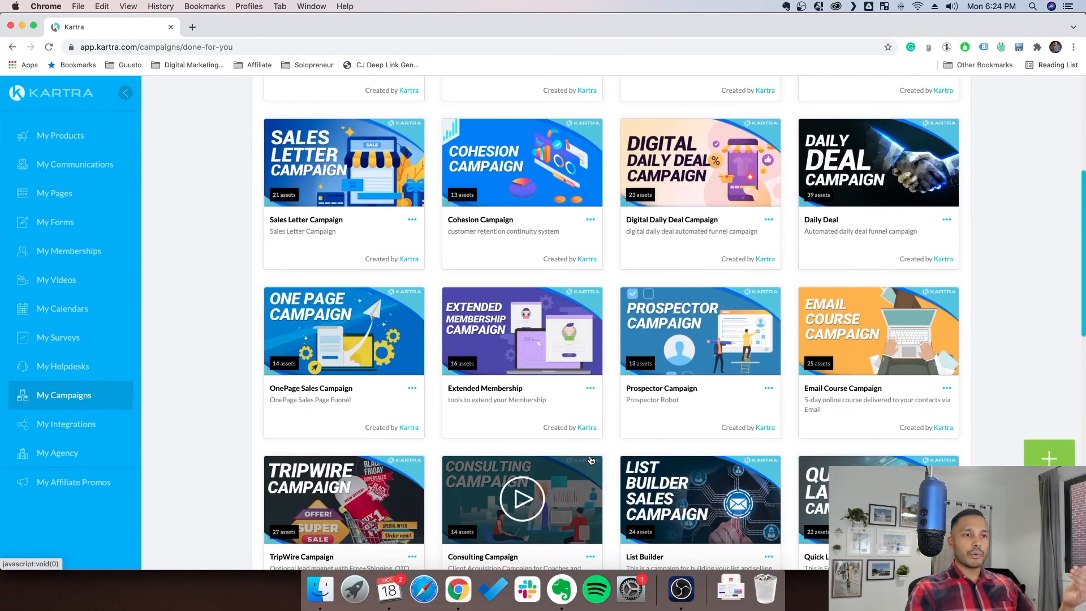
mouse_move(803, 201)
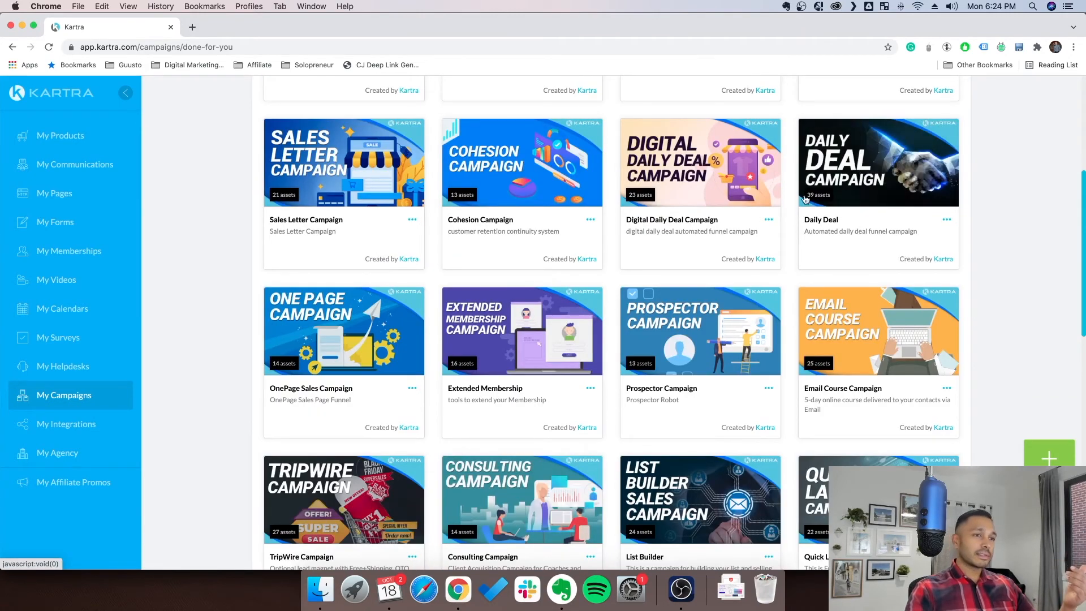
Step: Deploy the Daily Deal campaign and expand the Videos step of its setup checklist
left_click(947, 219)
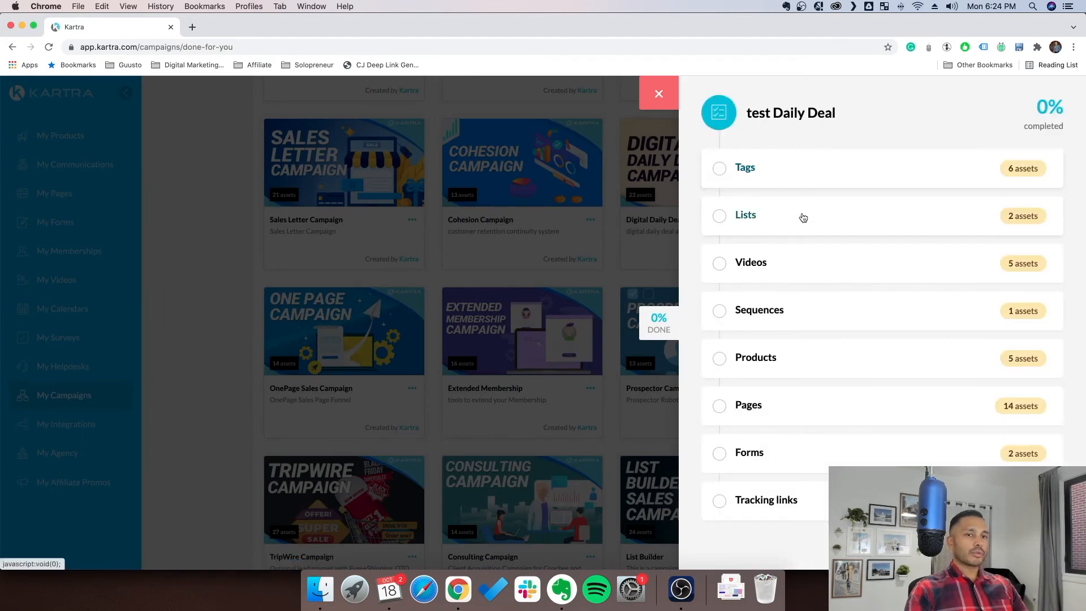
left_click(751, 263)
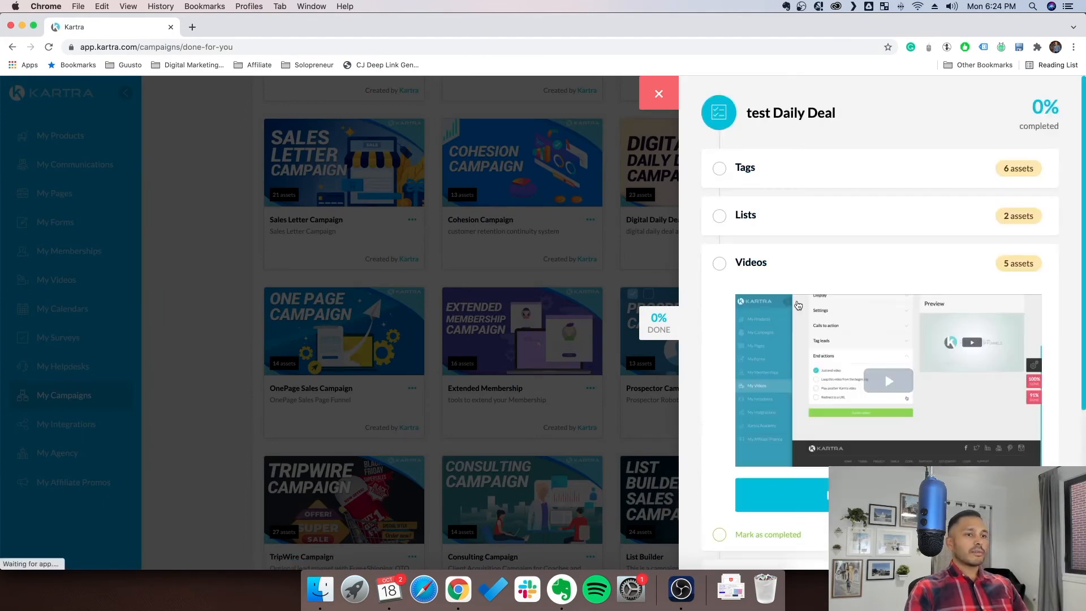
scroll("down", 3)
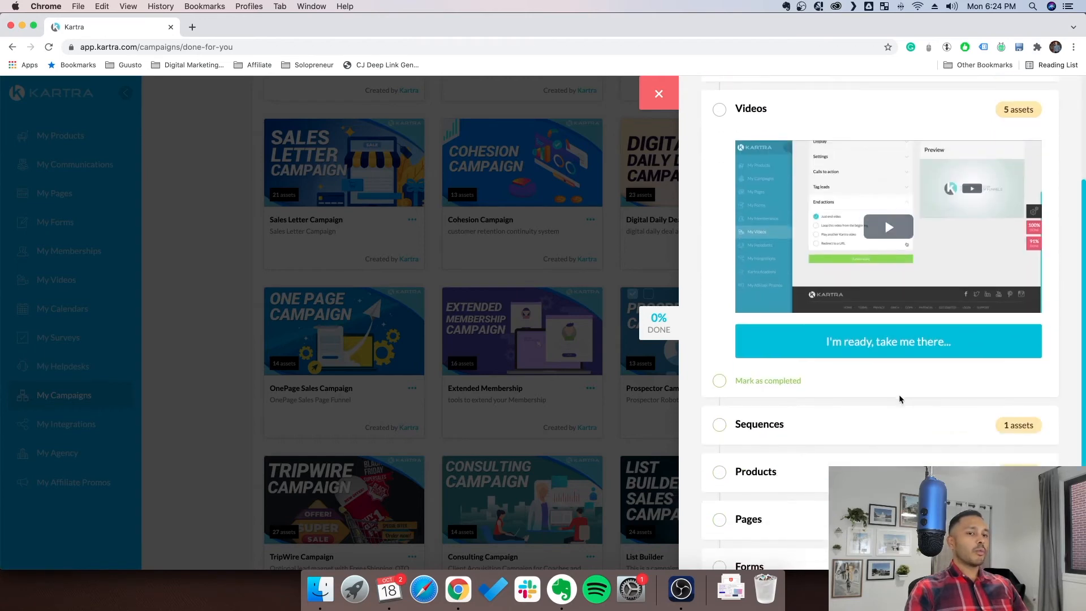
scroll("up", 3)
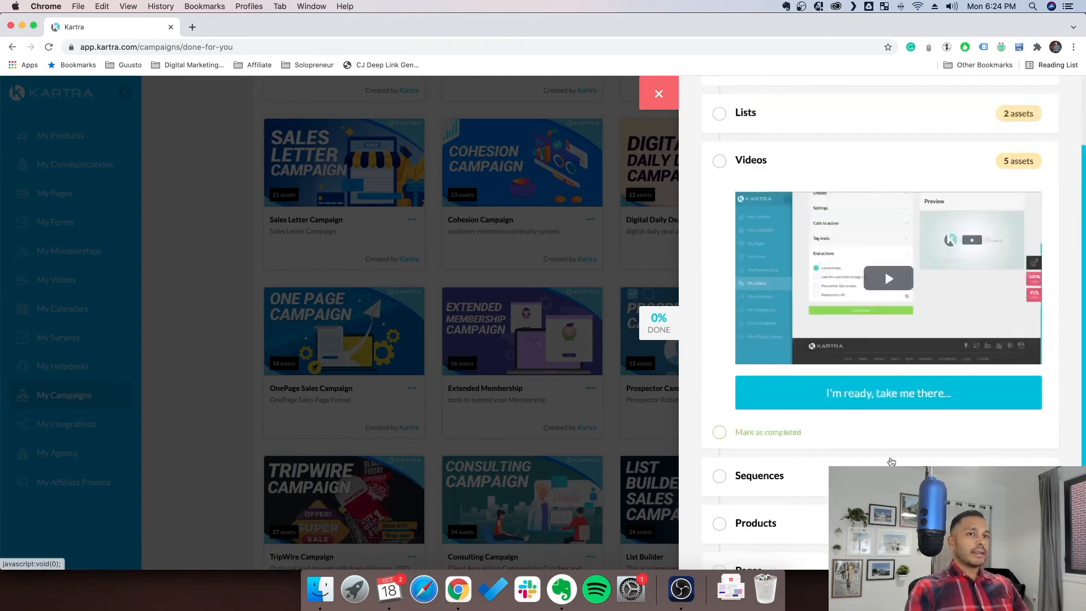